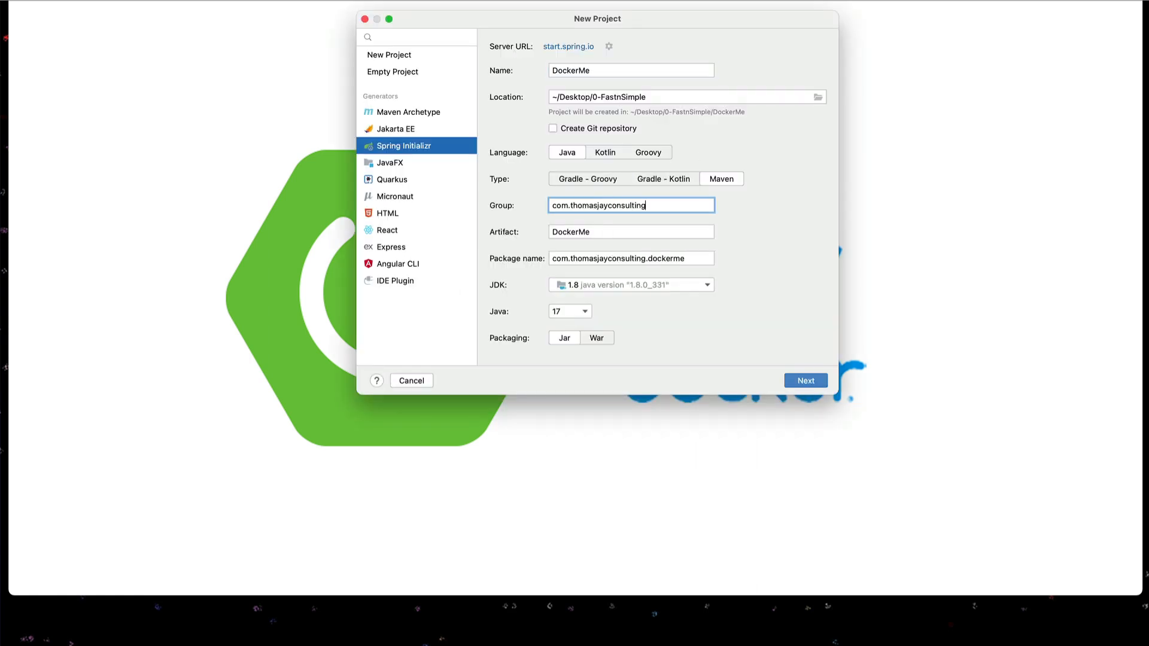
Step: Set the DockerMe Spring Initializr project to Java 8 and continue
{"action": "left_click", "coordinate": [569, 310]}
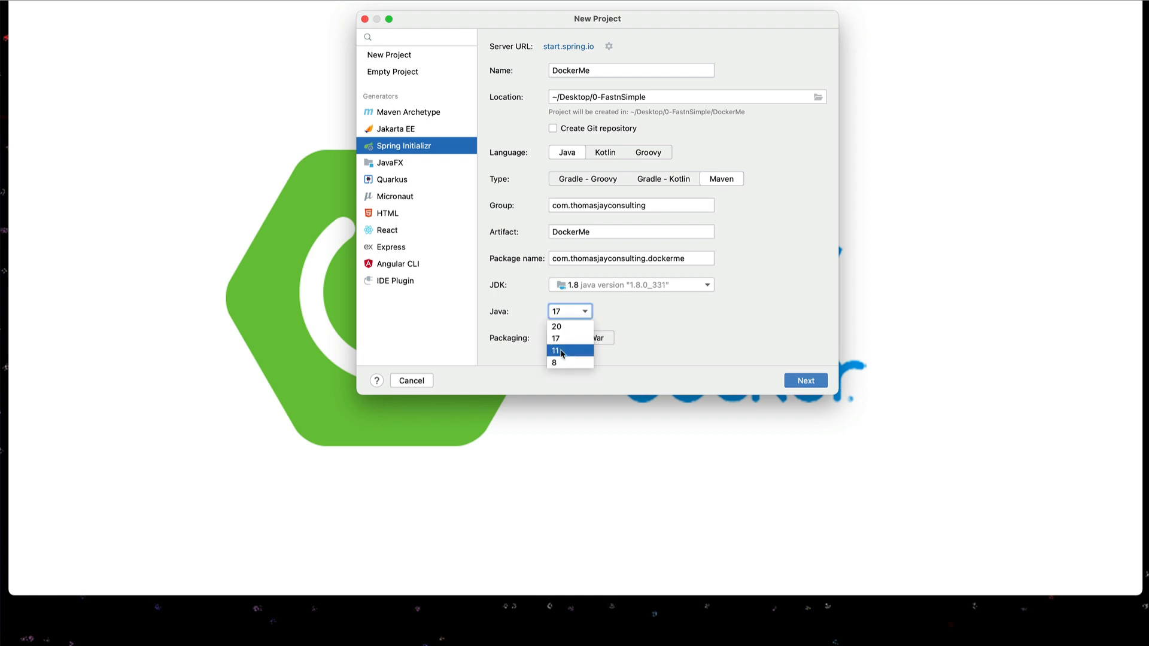
{"action": "left_click", "coordinate": [555, 362]}
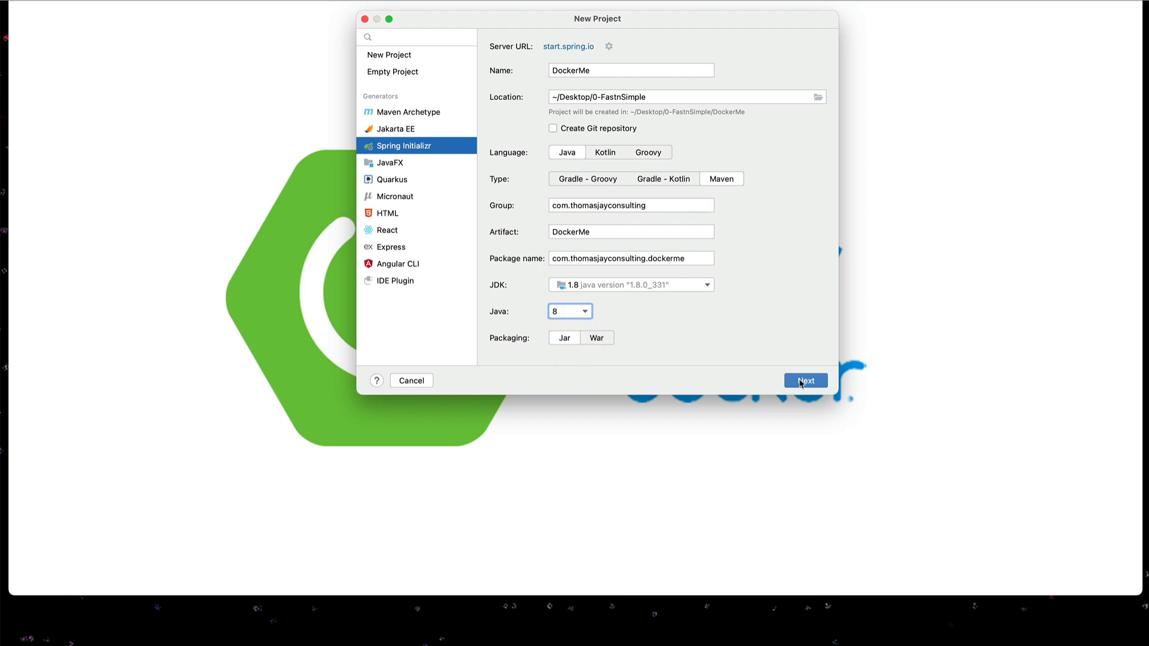
{"action": "left_click", "coordinate": [804, 381]}
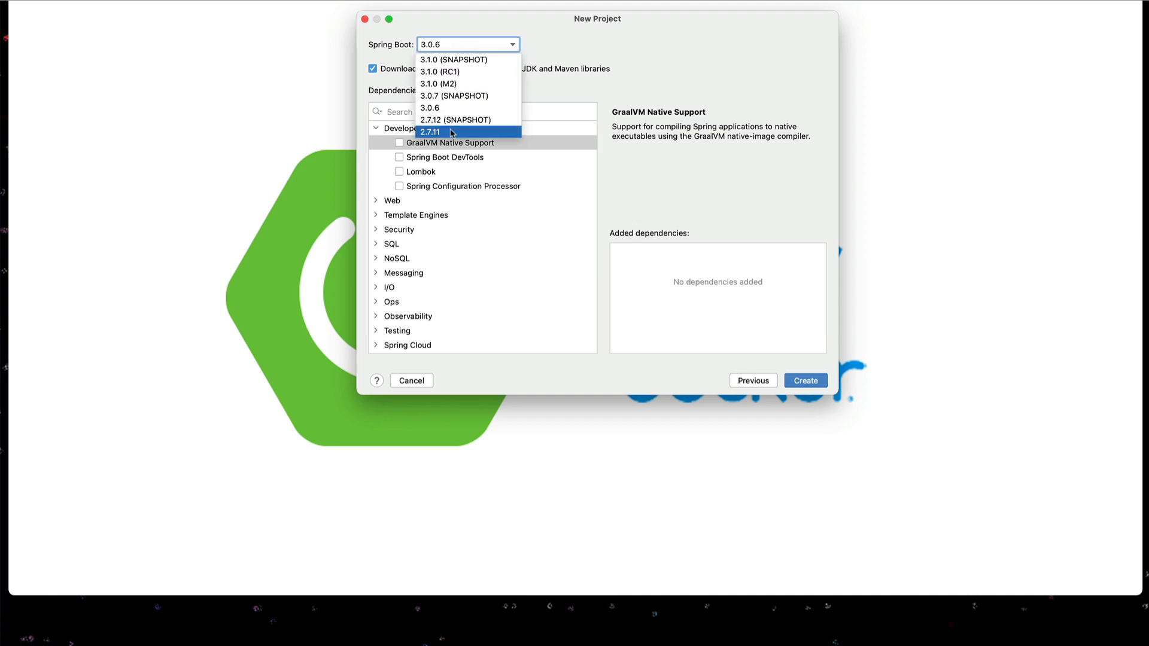
Step: Choose Spring Boot 2.7.11, add the Spring Web dependency, and create the project
{"action": "left_click", "coordinate": [429, 131]}
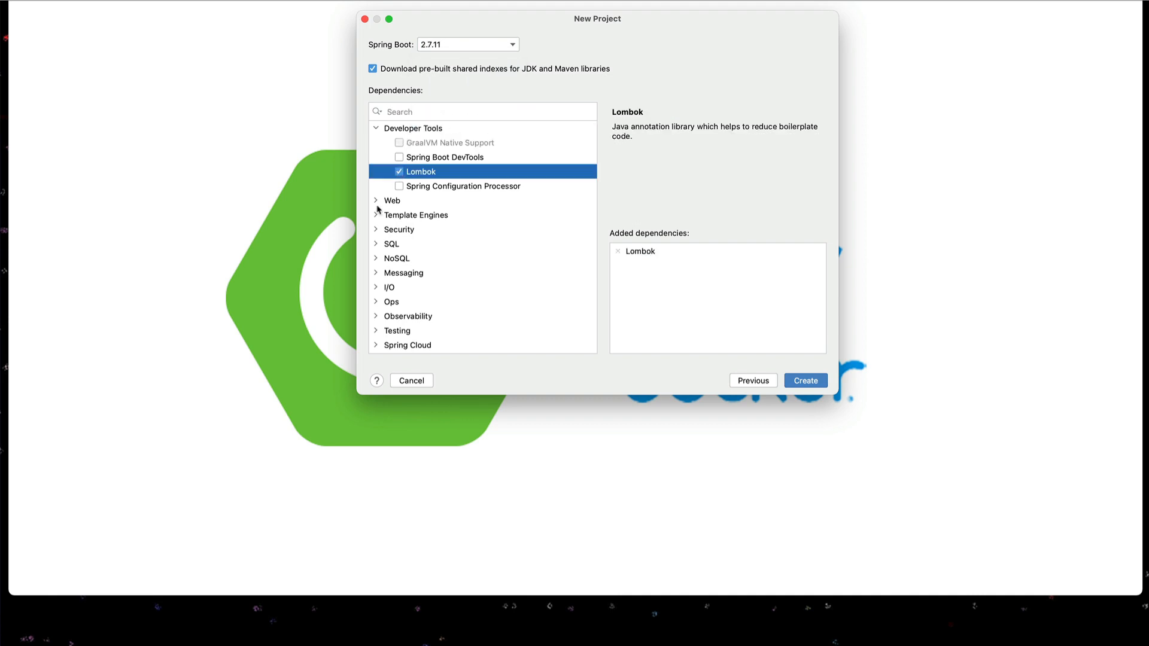
{"action": "left_click", "coordinate": [376, 200]}
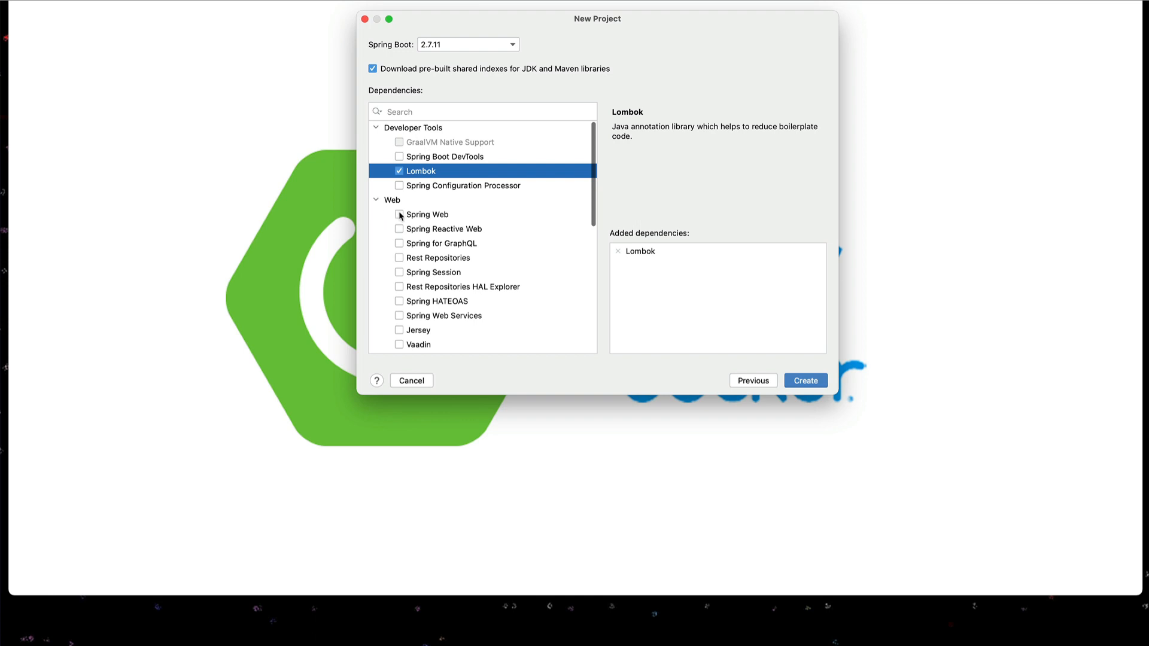
{"action": "left_click", "coordinate": [399, 214]}
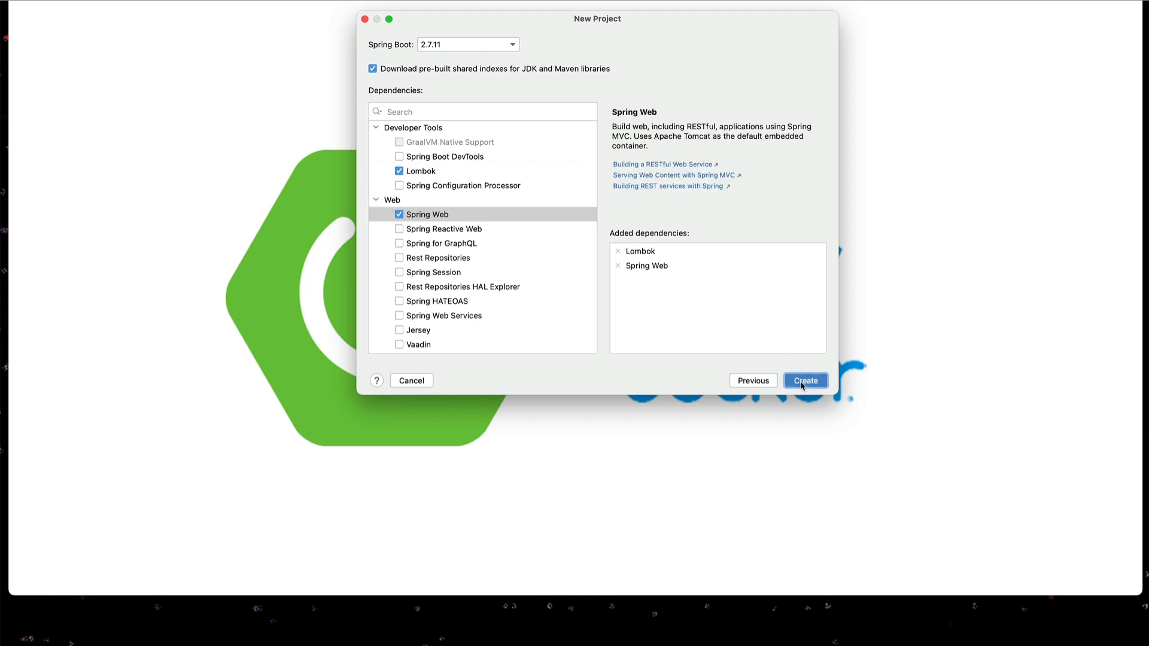
{"action": "left_click", "coordinate": [804, 381]}
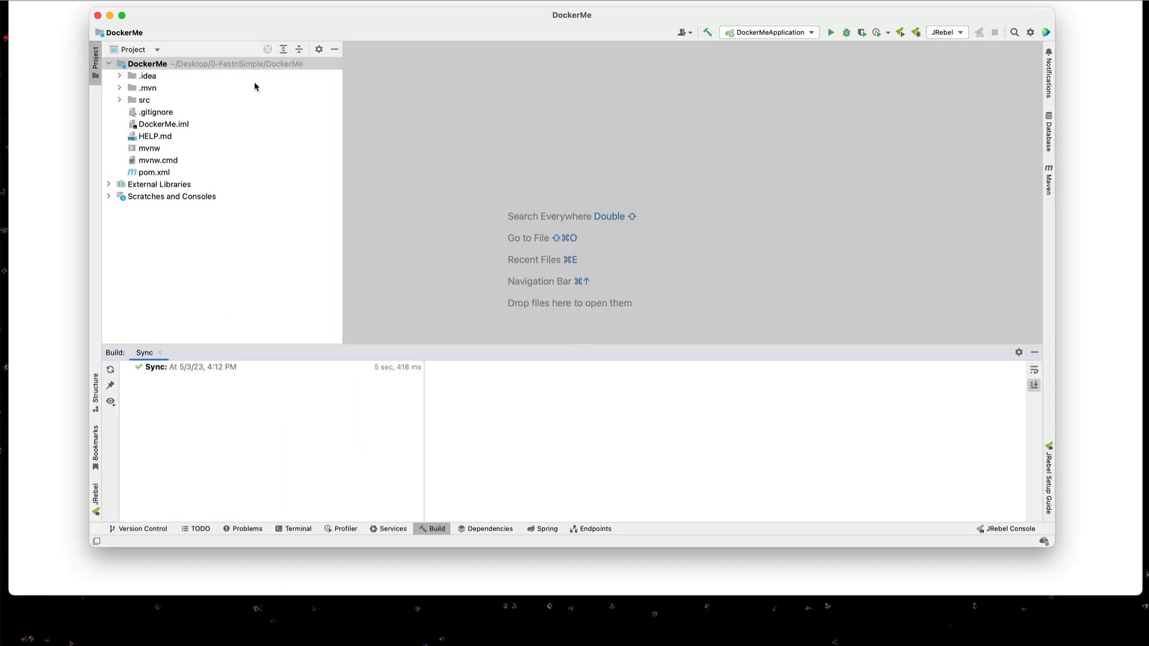
Step: Add server.port=8181 to application.properties
{"action": "left_click", "coordinate": [120, 100]}
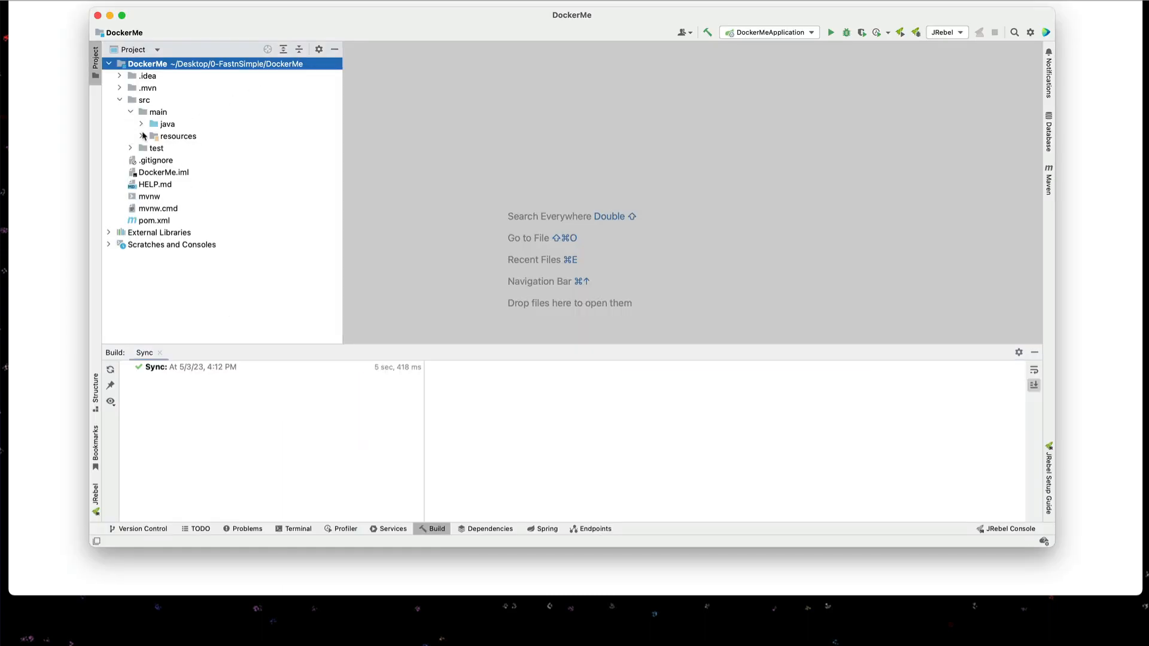
{"action": "double_click", "coordinate": [210, 171]}
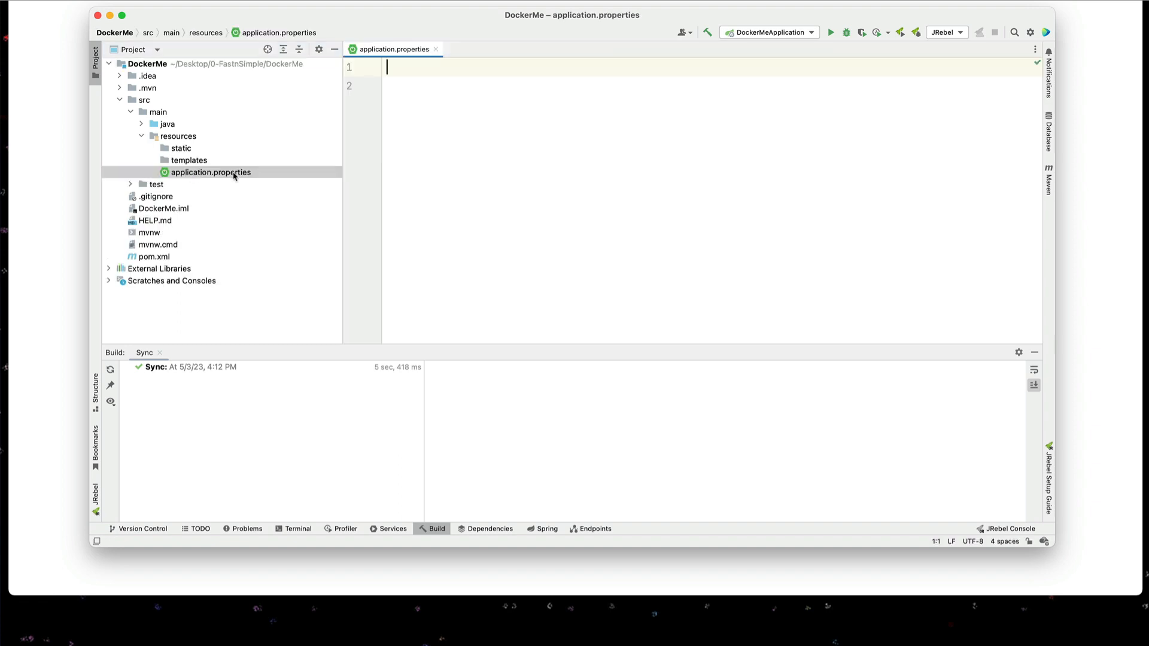
{"action": "mouse_move", "coordinate": [579, 143]}
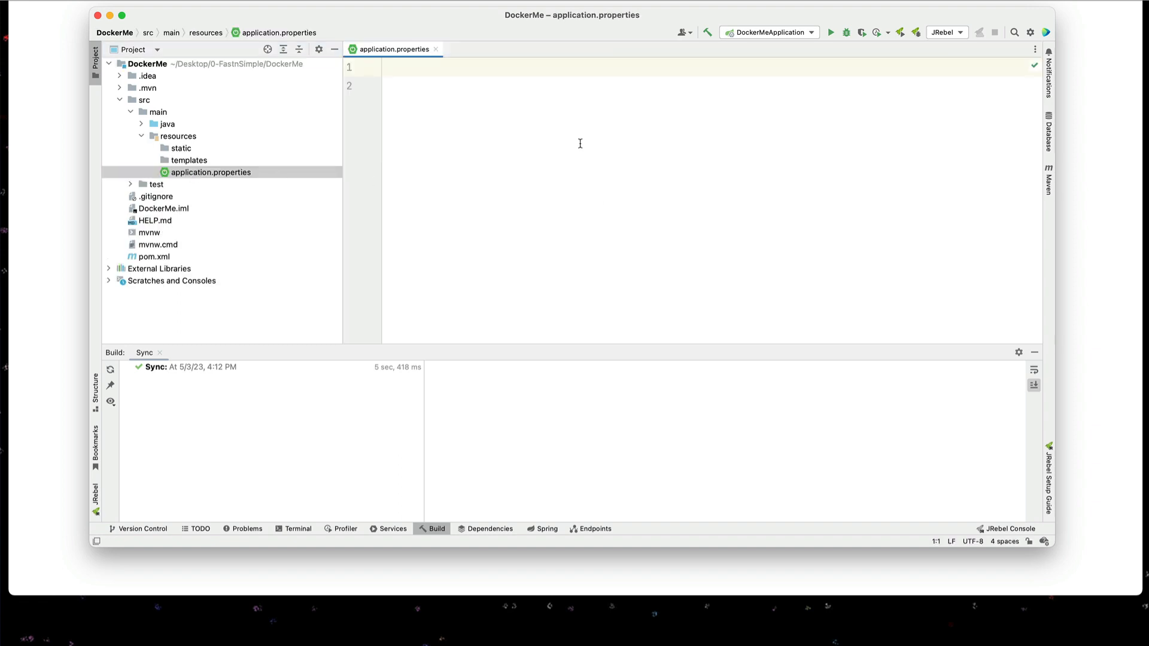
{"action": "key", "text": "enter"}
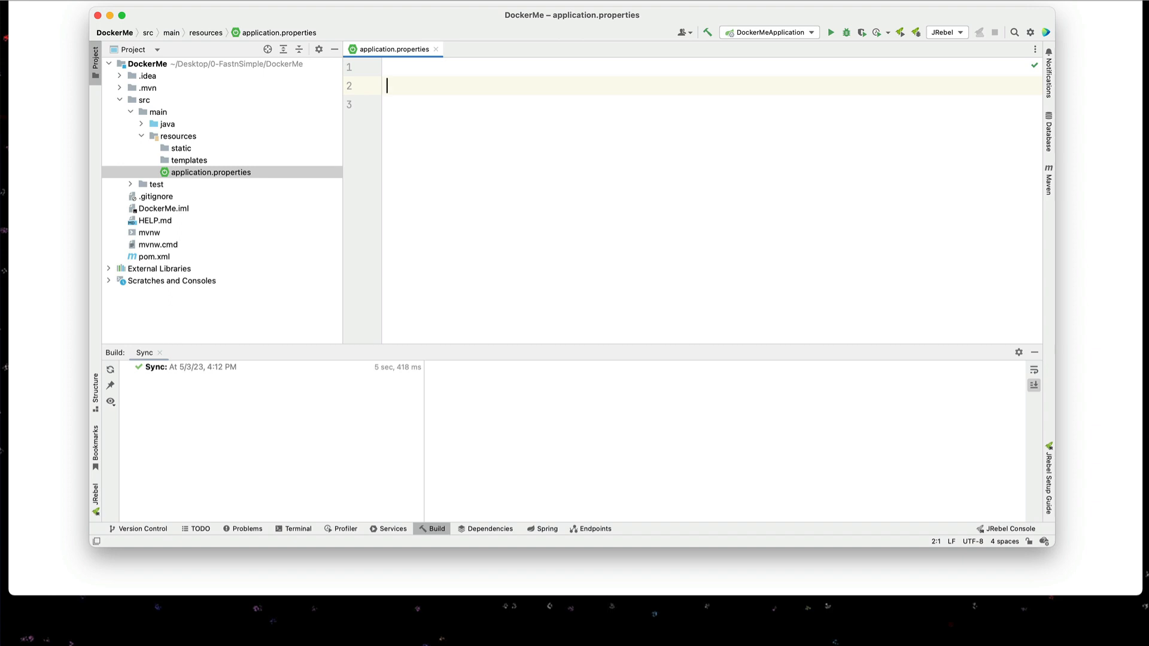
{"action": "type", "text": "server"}
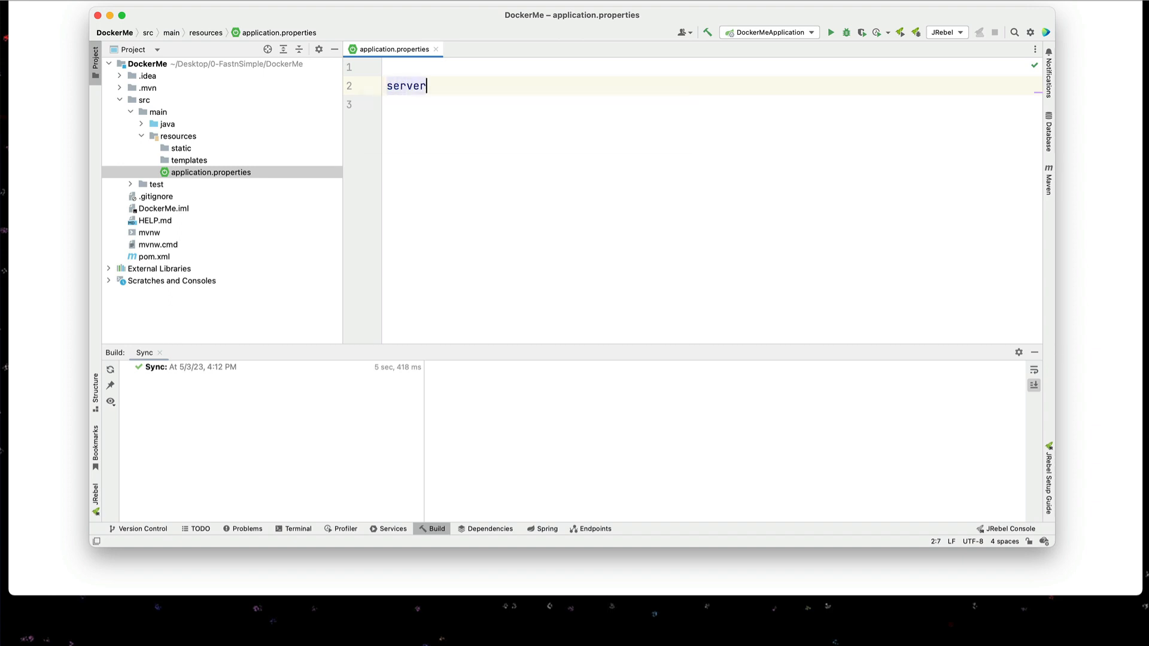
{"action": "type", "text": ".port=8181"}
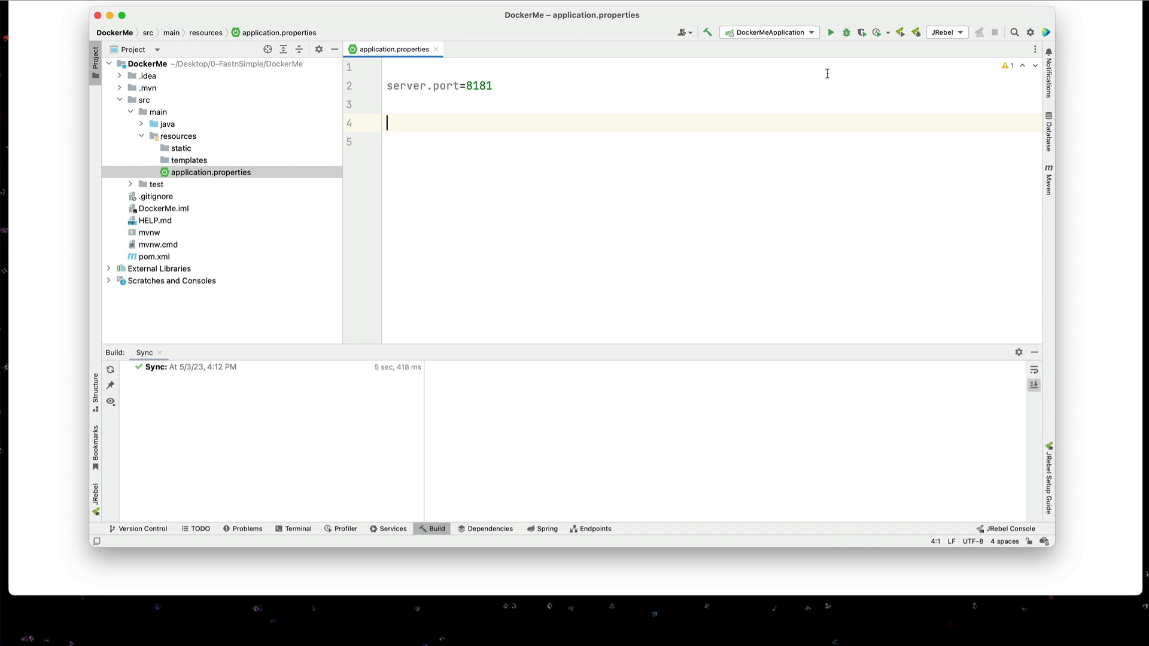
Step: Run DockerMe with annotation processing enabled, then stop it
{"action": "left_click", "coordinate": [829, 31]}
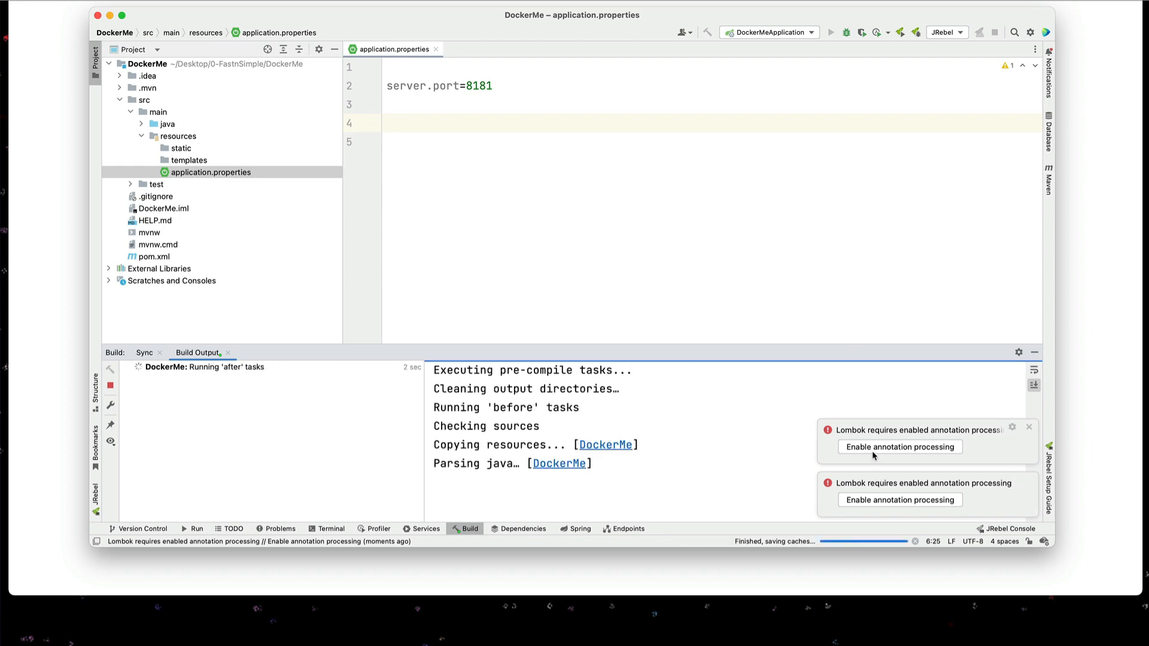
{"action": "left_click", "coordinate": [900, 447]}
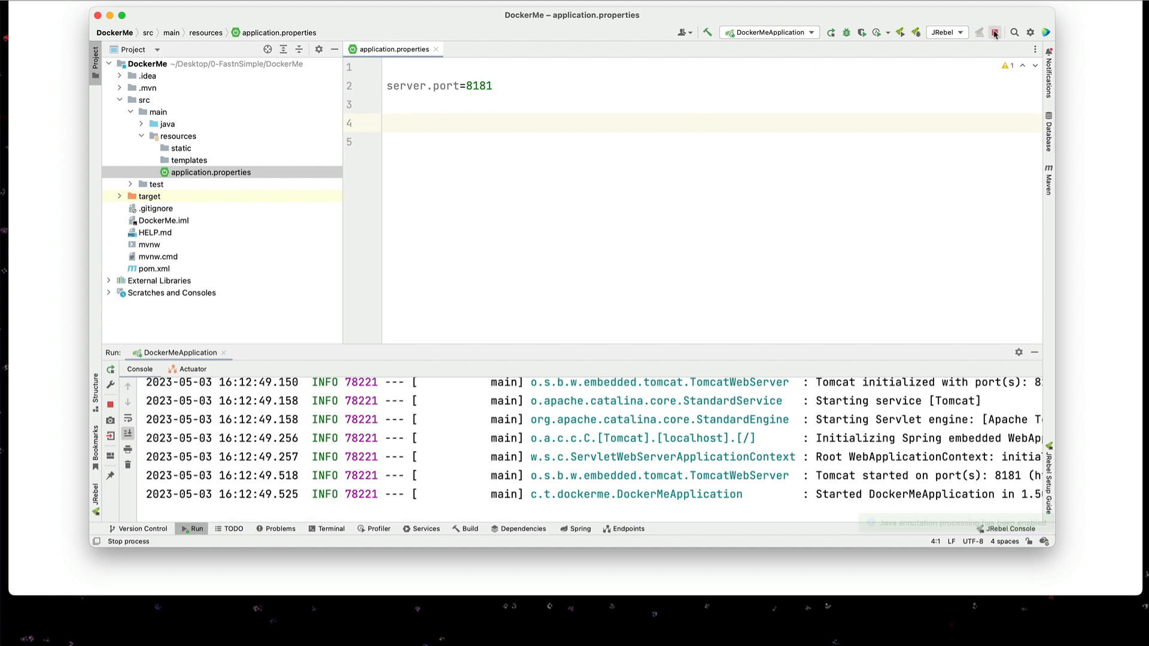
{"action": "left_click", "coordinate": [994, 32]}
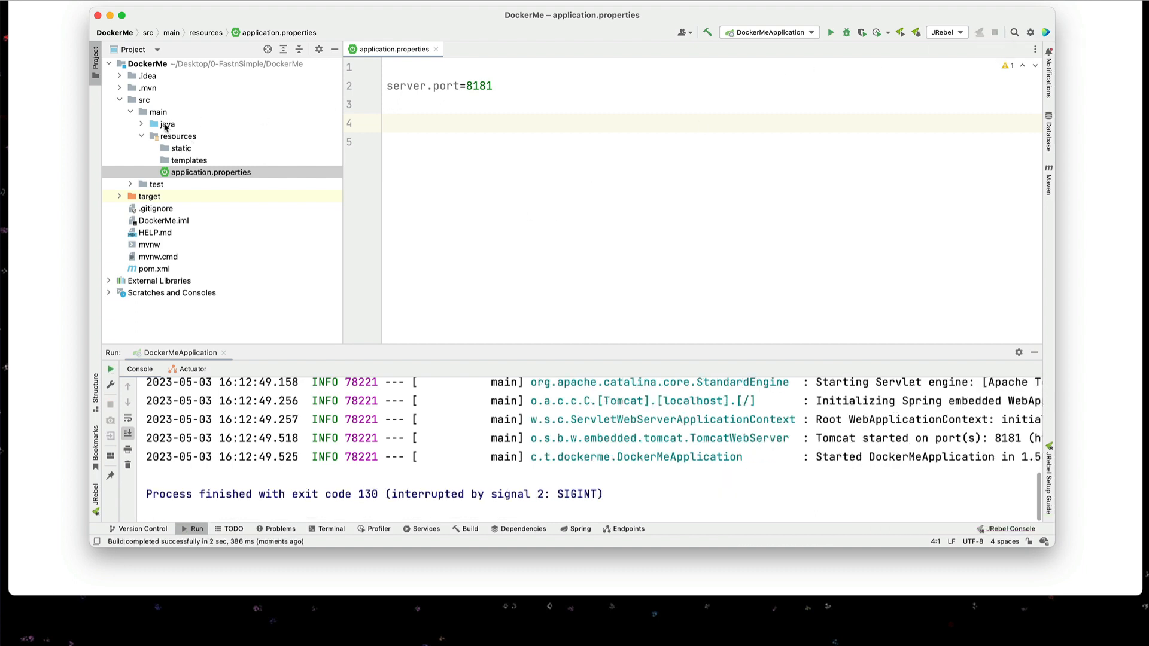
Step: Create a controller package inside the dockerme package
{"action": "left_click", "coordinate": [167, 124]}
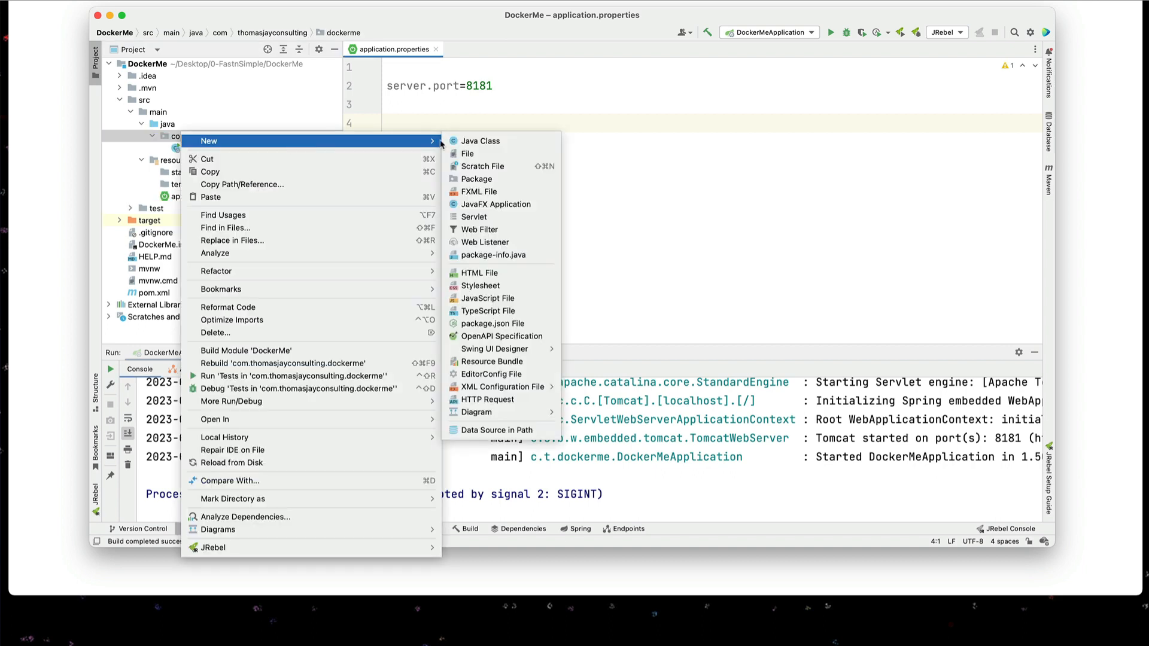
{"action": "left_click", "coordinate": [476, 178]}
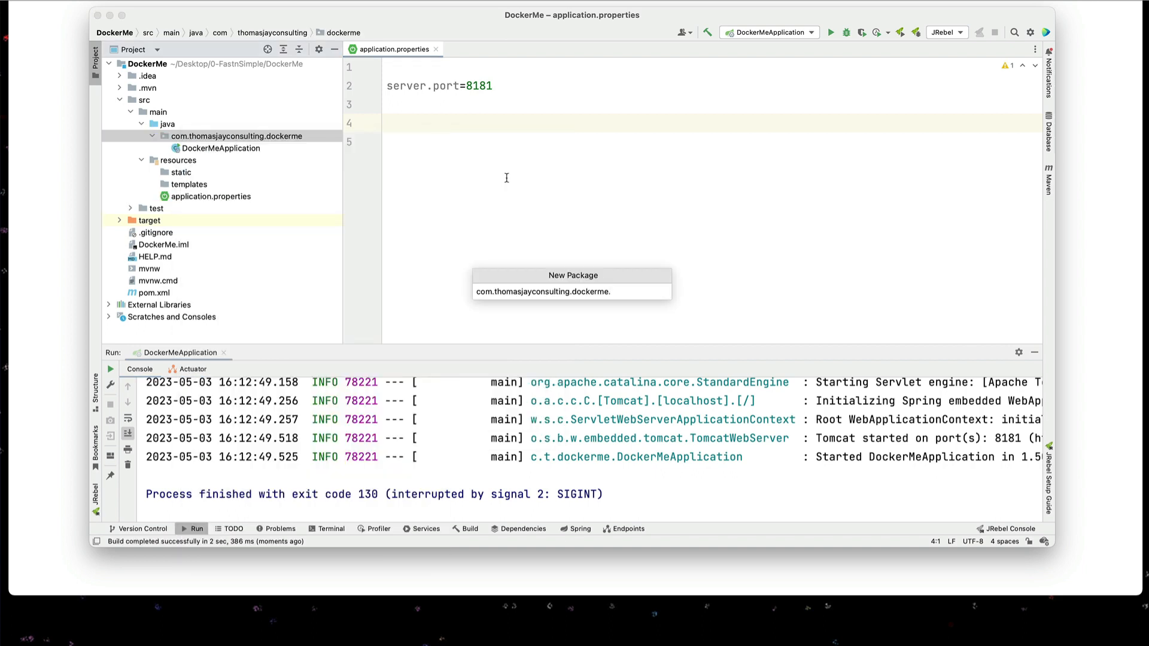
{"action": "type", "text": "contro"}
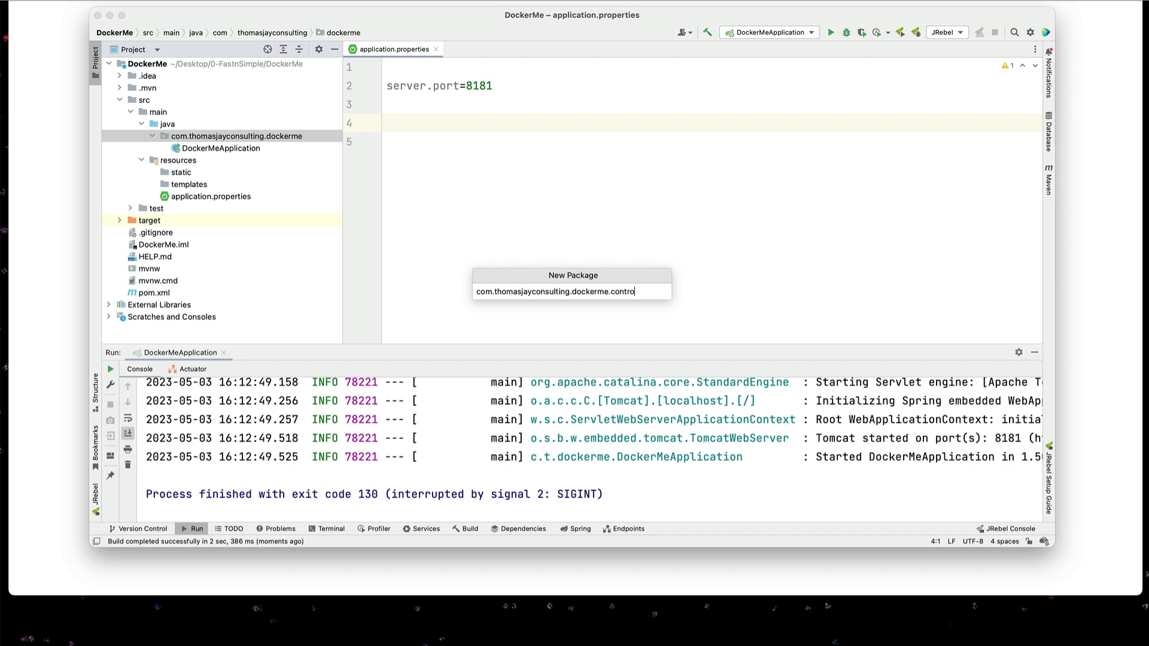
{"action": "key", "text": "Enter"}
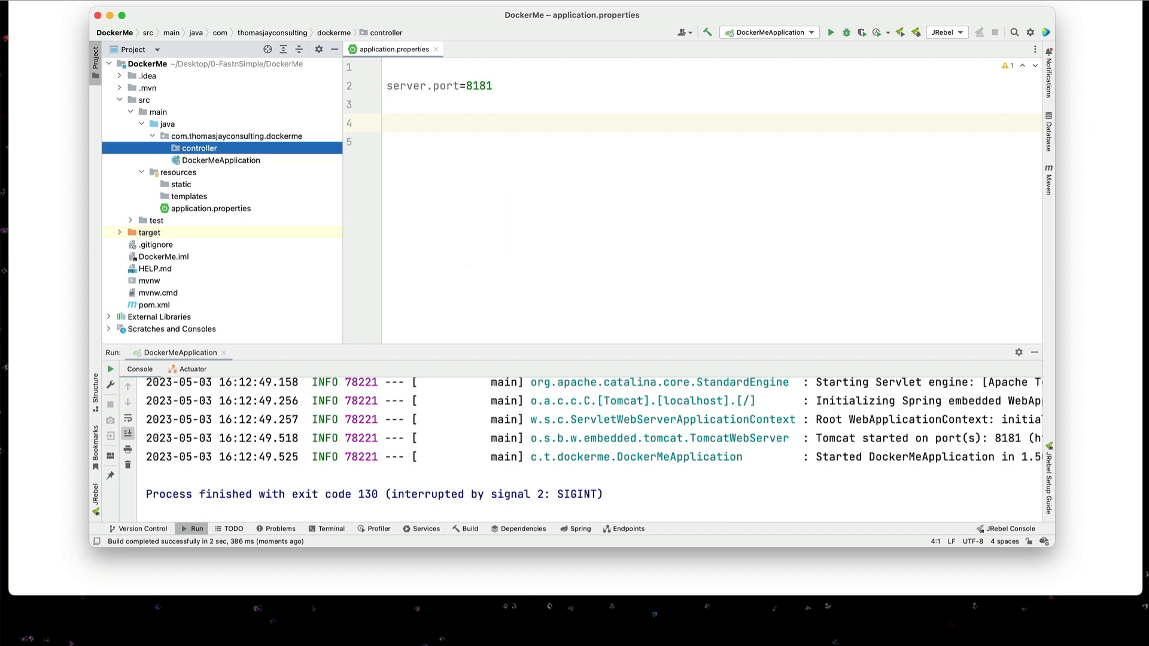
Step: Add a HelloRestController class to the controller package
{"action": "right_click", "coordinate": [198, 148]}
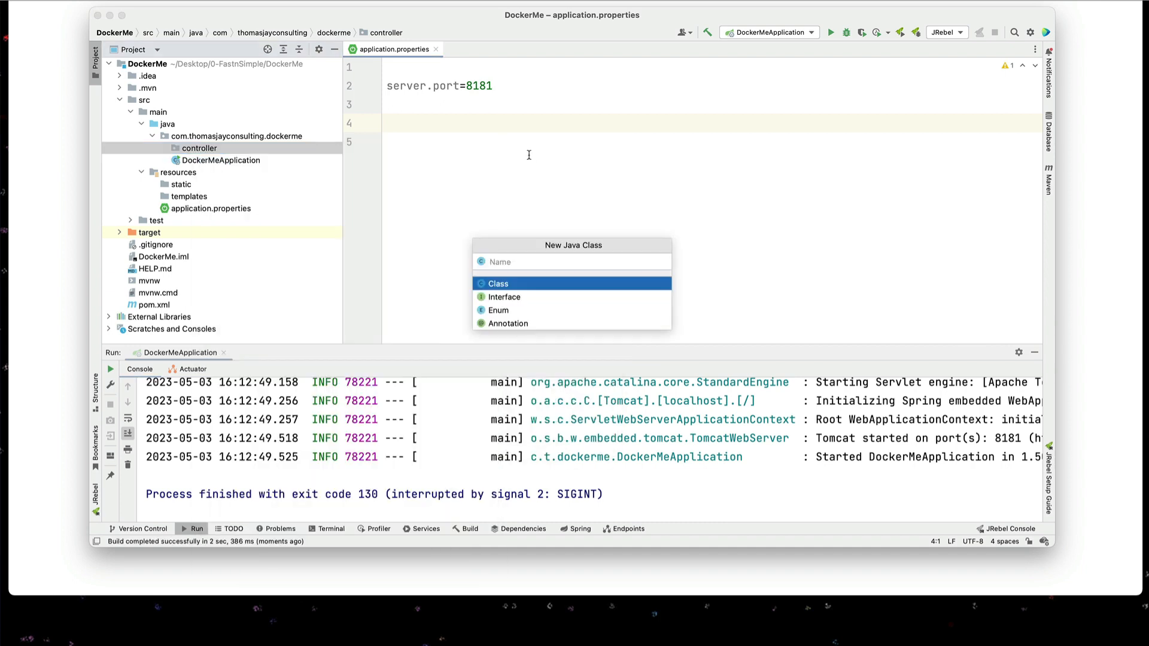
{"action": "type", "text": "HelloRe"}
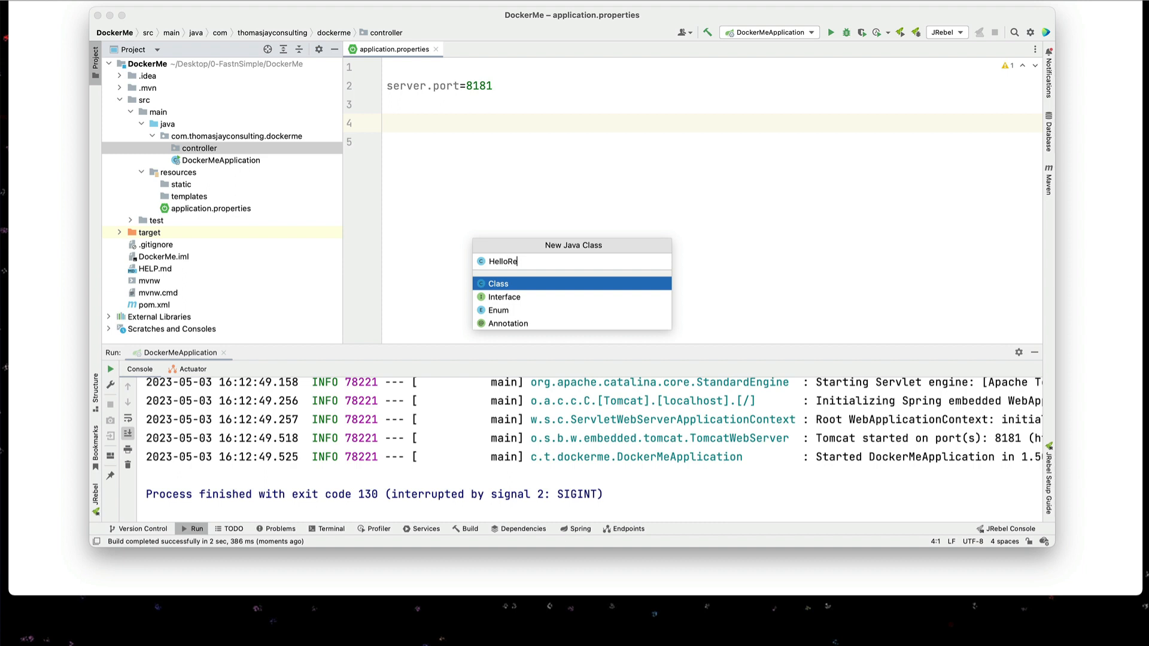
{"action": "type", "text": "stController"}
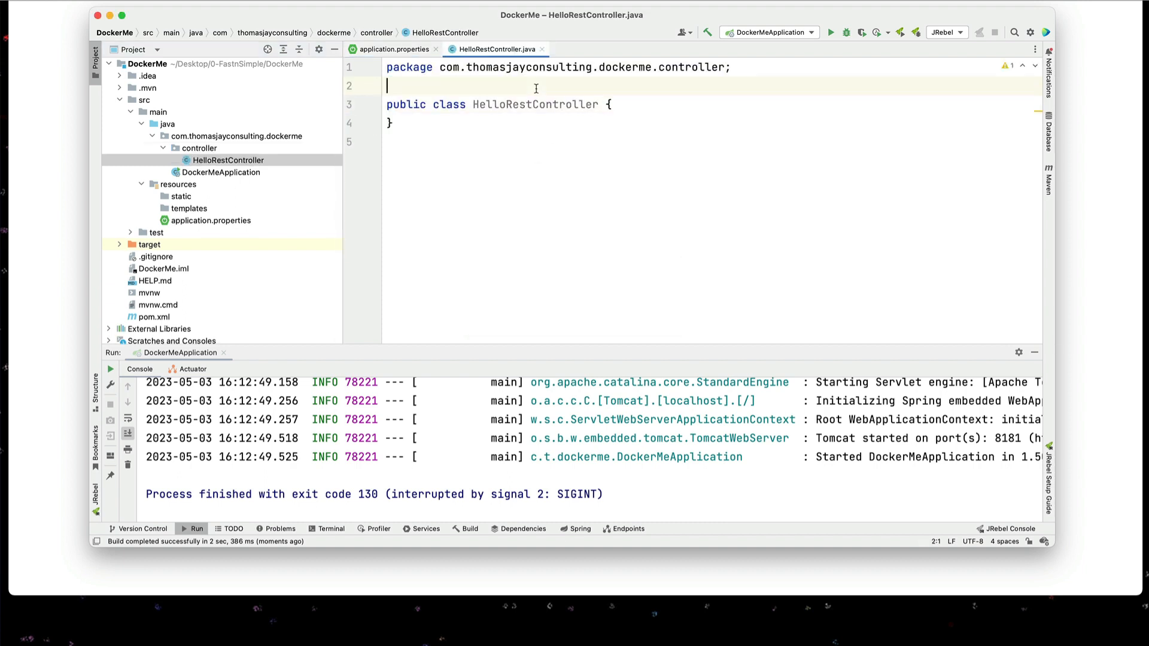
{"action": "type", "text": "@"}
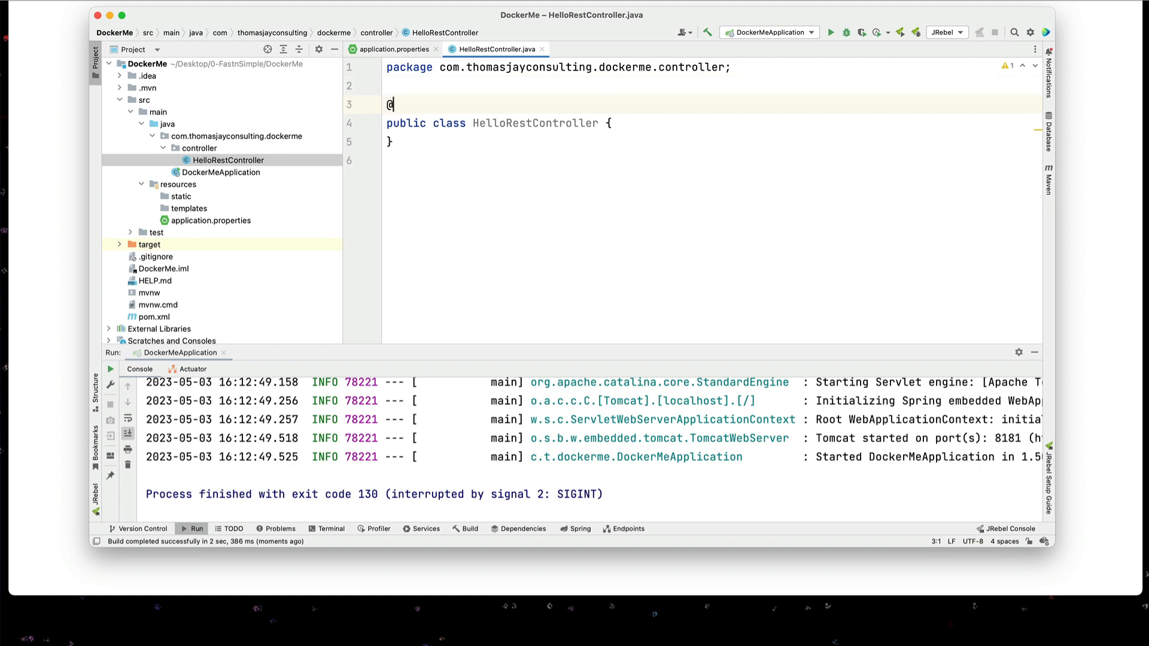
{"action": "type", "text": "RestController"}
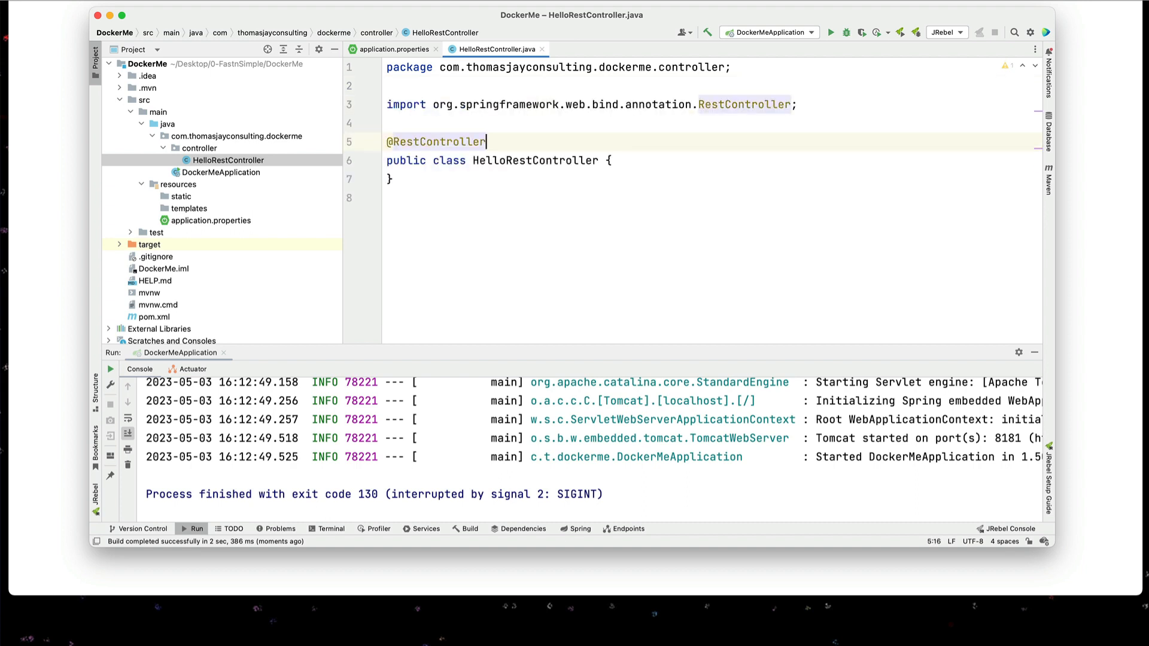
{"action": "type", "text": "@RequestMapping(\"a"}
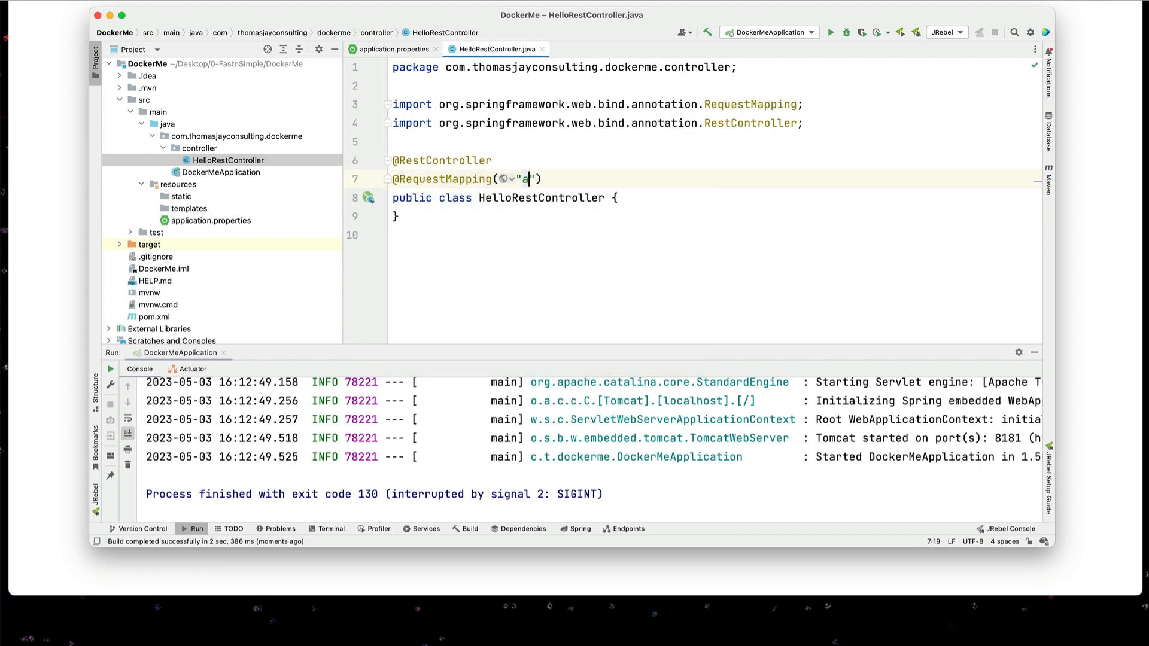
{"action": "type", "text": "/ap"}
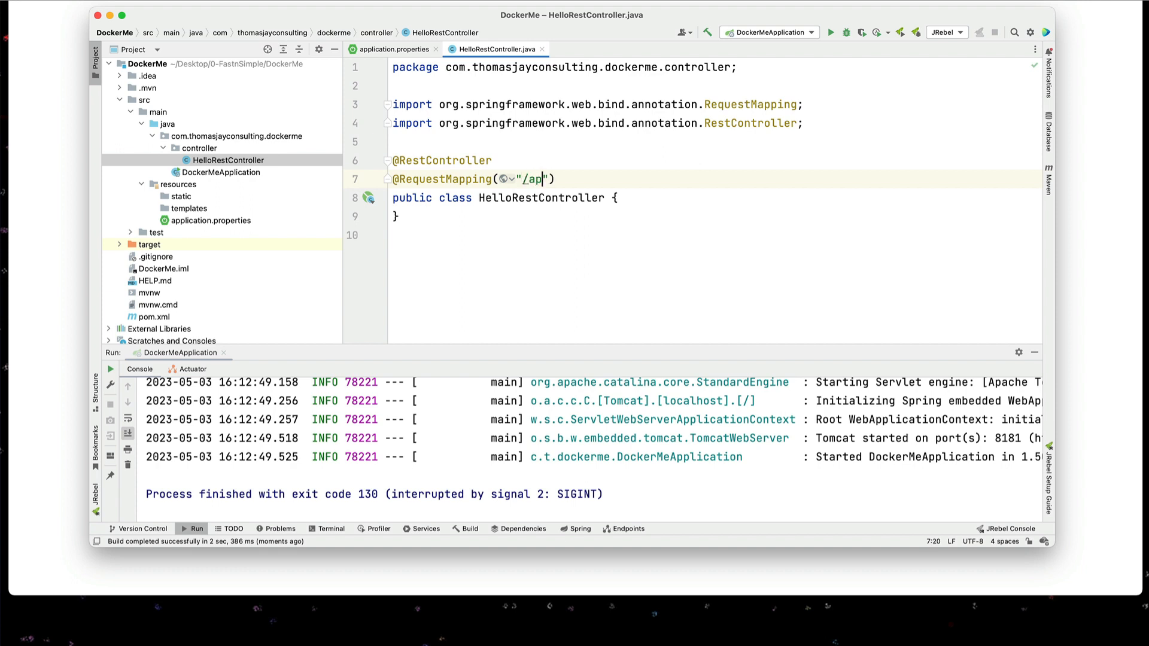
{"action": "type", "text": "i/v"}
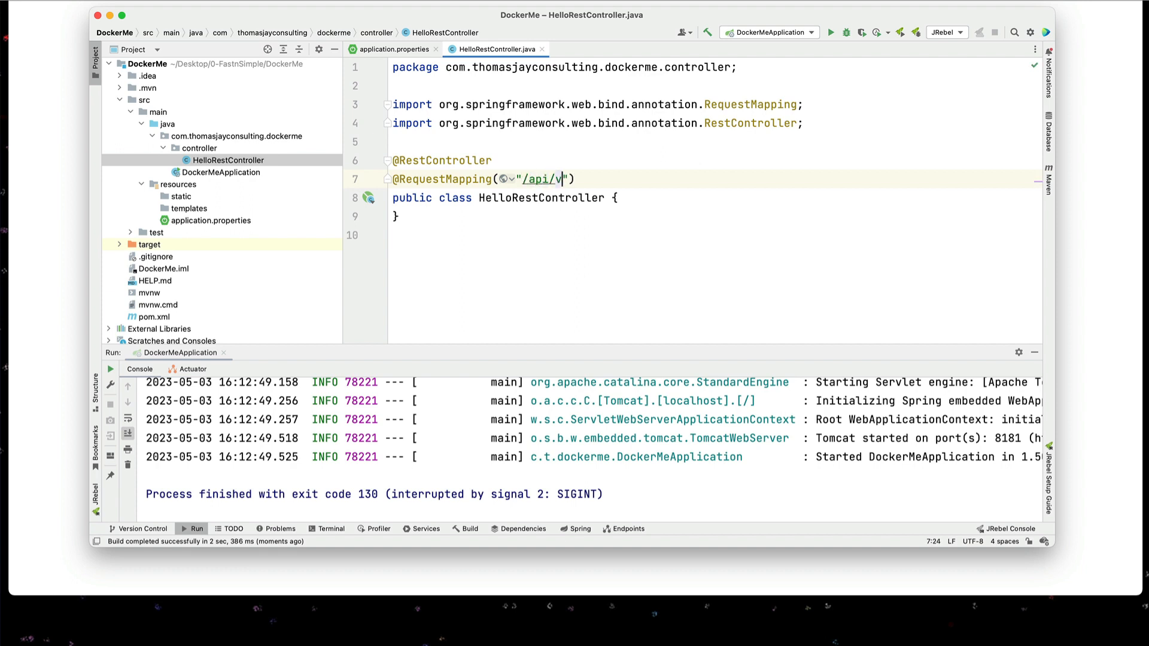
{"action": "type", "text": "1"}
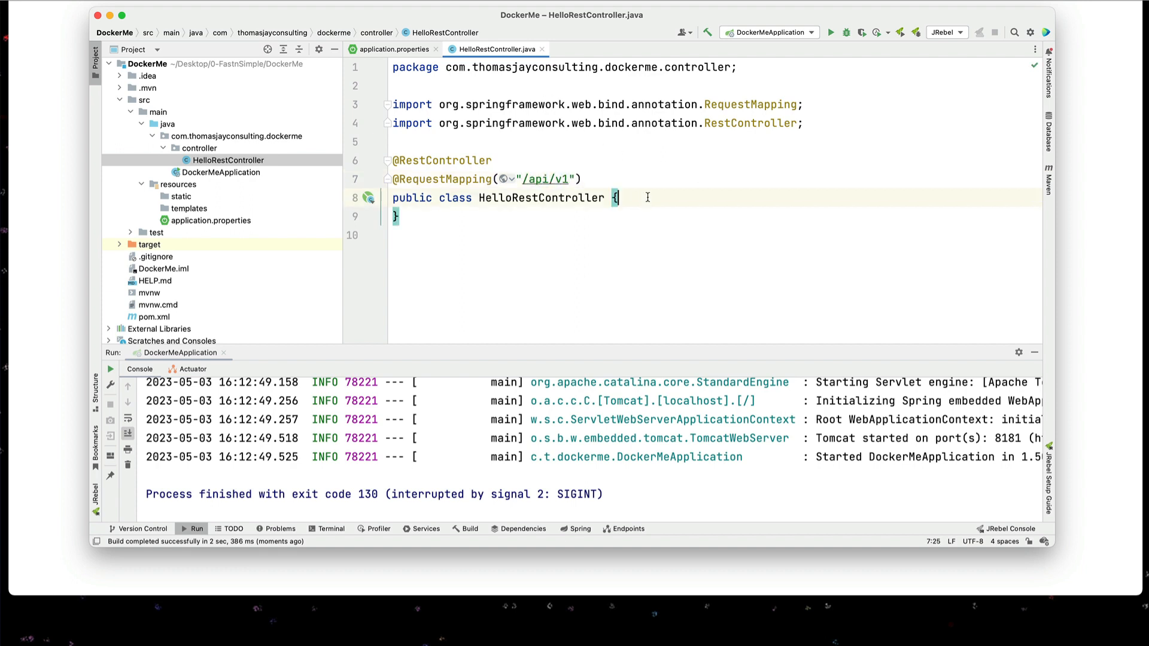
{"action": "type", "text": "@G"}
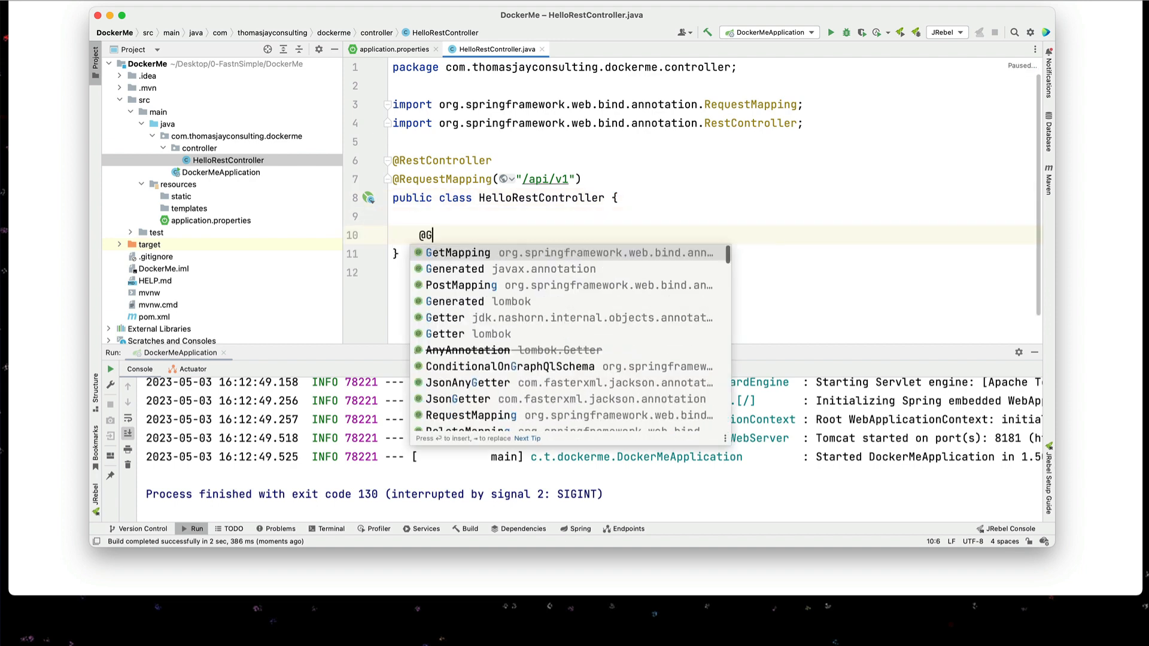
{"action": "left_click", "coordinate": [458, 252]}
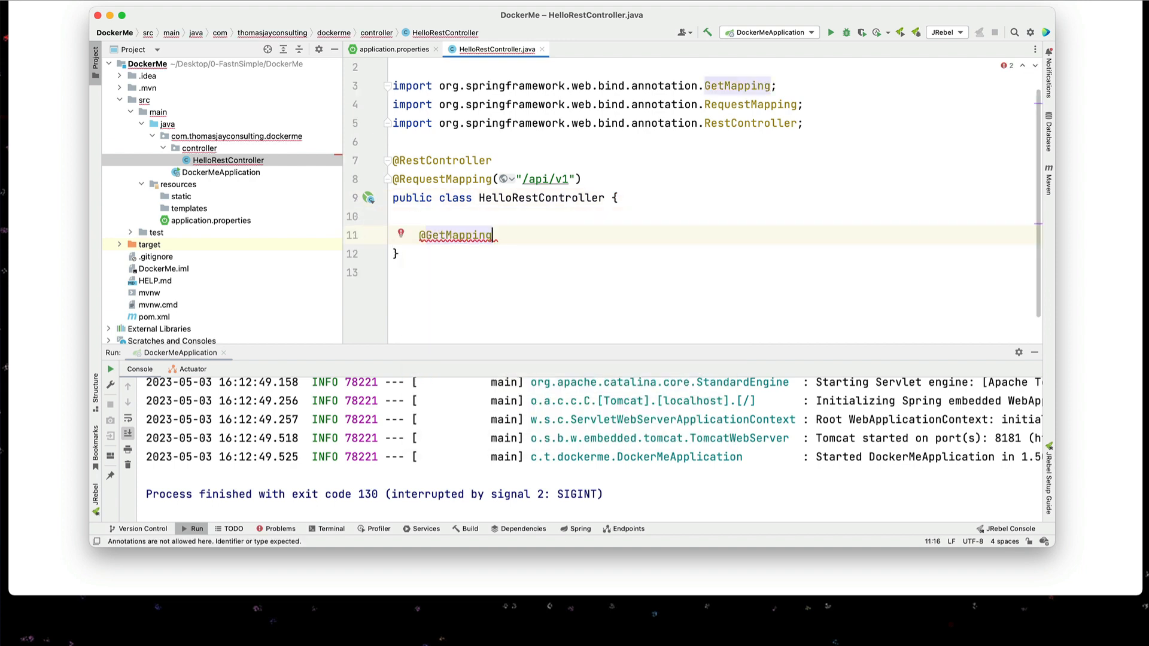
{"action": "type", "text": "(\"\")"}
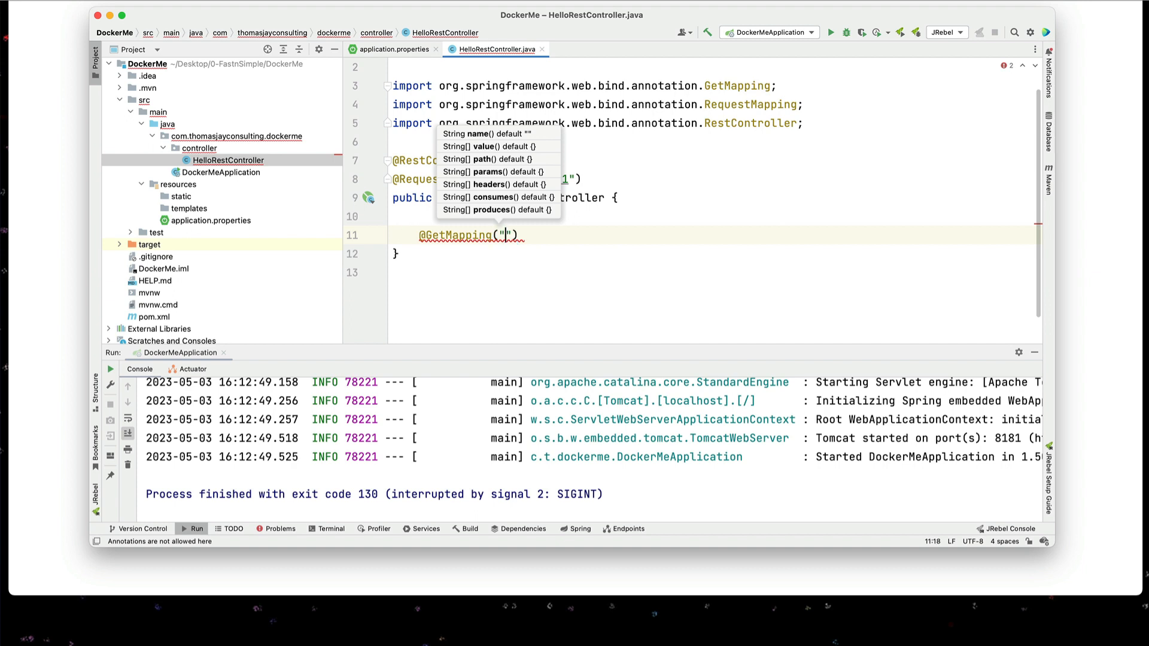
{"action": "type", "text": "/hello"}
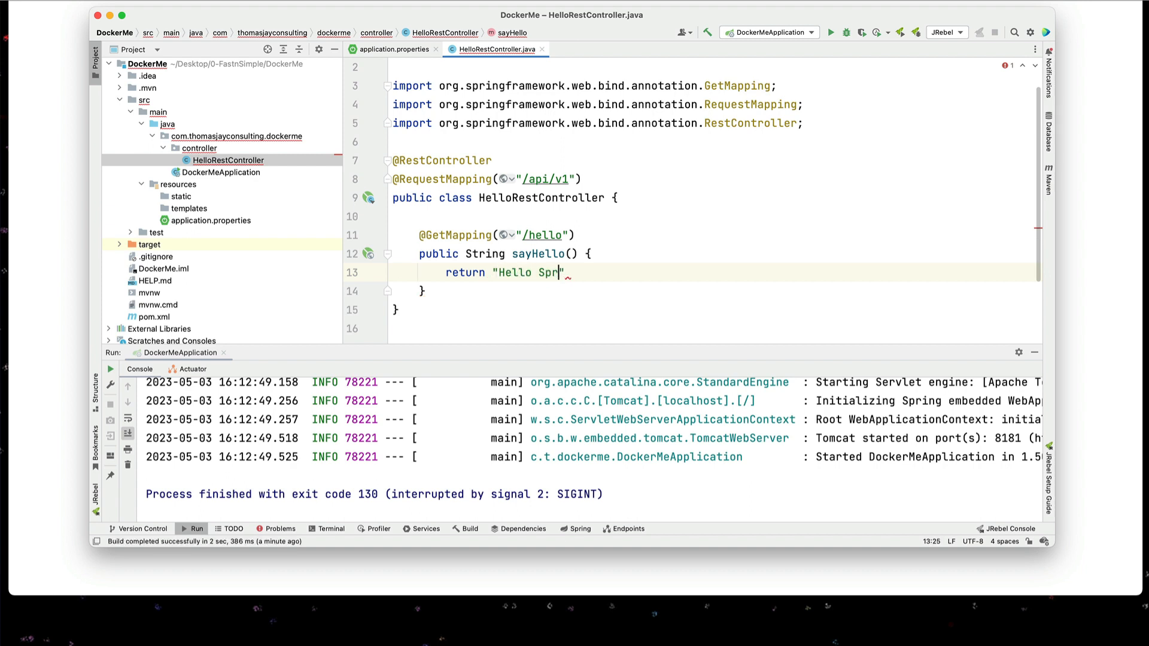
{"action": "type", "text": "int"}
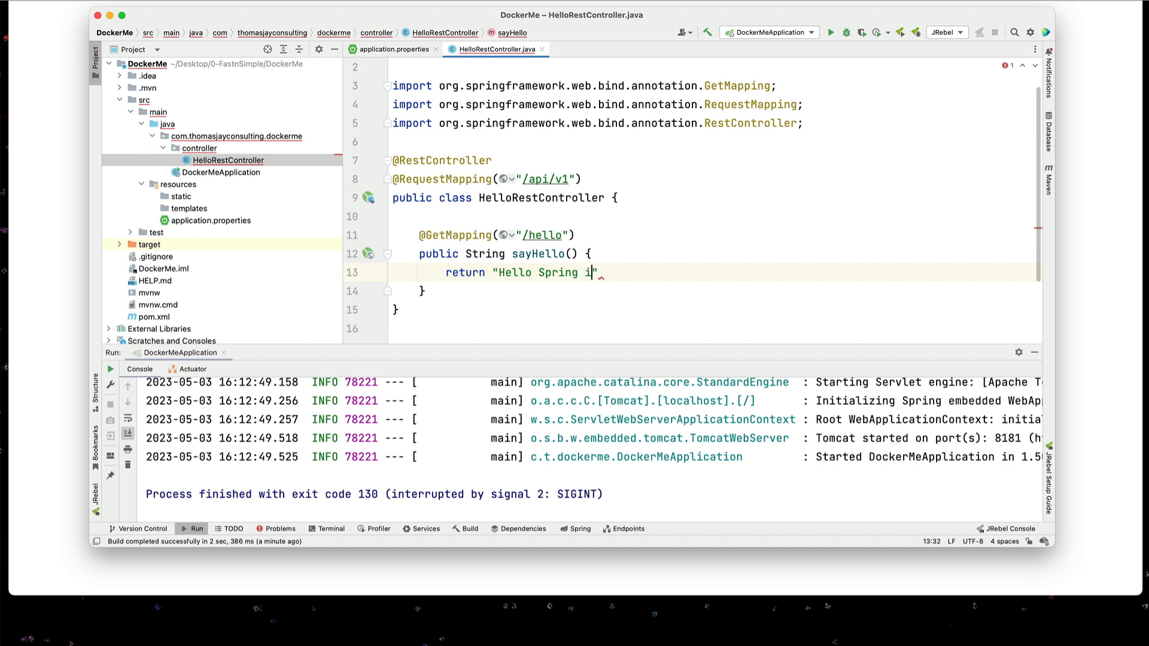
Step: Finish returning "Hello Spring Boot in Docker!" and rerun DockerMeApplication
{"action": "type", "text": "Boot in Do"}
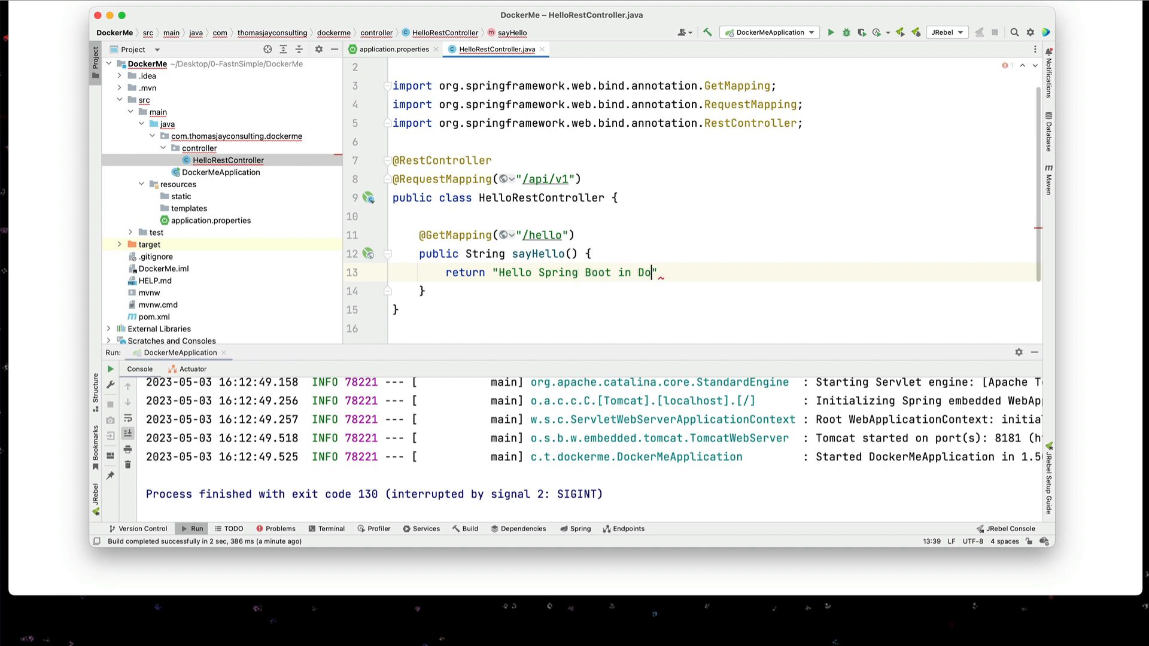
{"action": "type", "text": "cker!"}
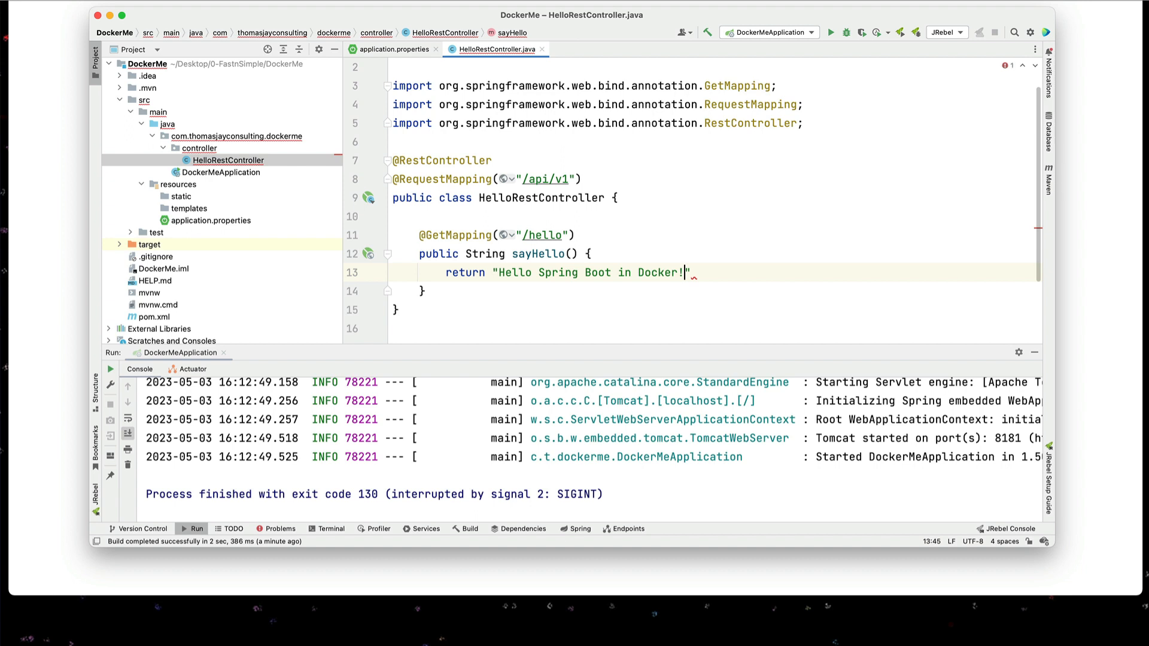
{"action": "type", "text": ";"}
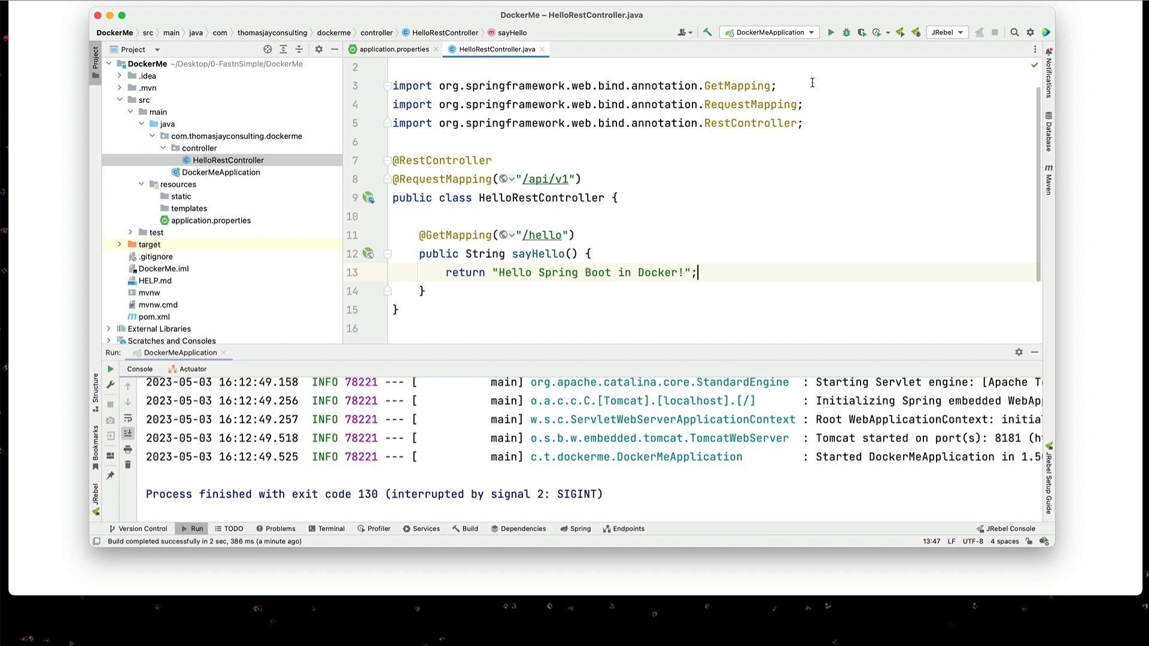
{"action": "left_click", "coordinate": [830, 32]}
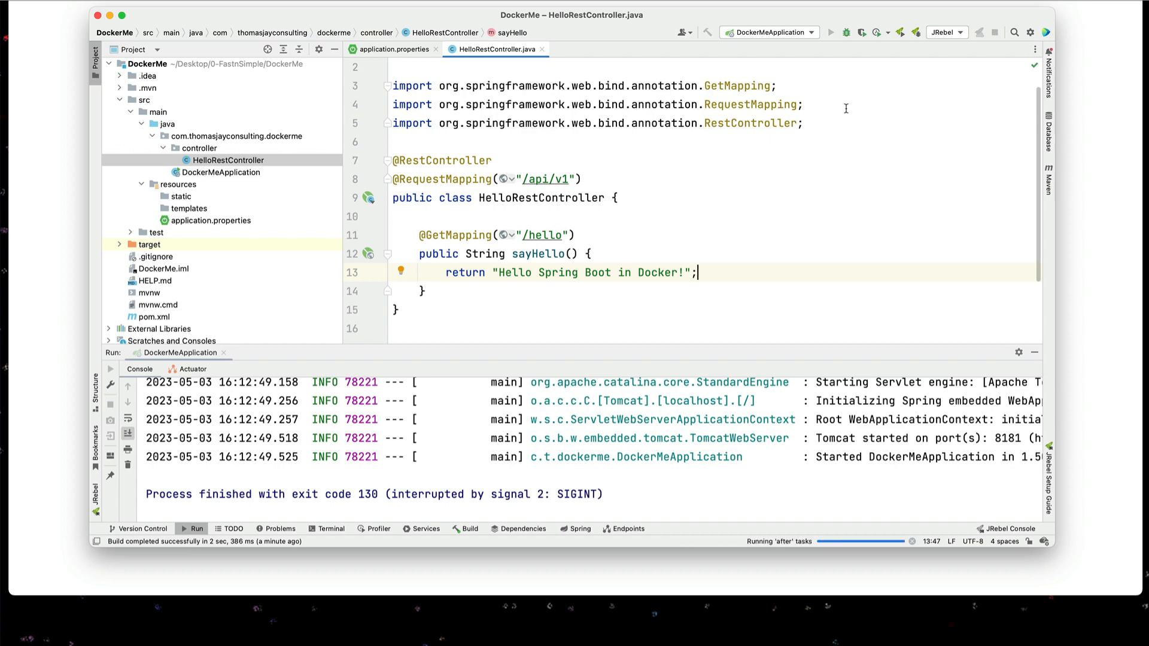
{"action": "left_click", "coordinate": [829, 33]}
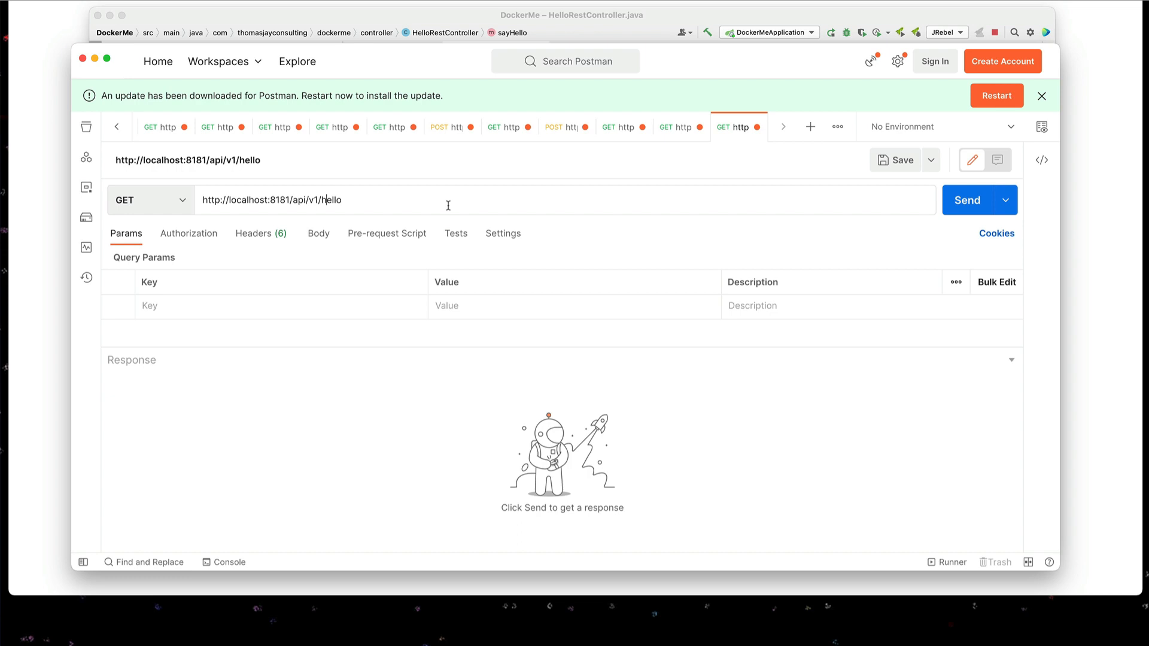
{"action": "left_click", "coordinate": [979, 200]}
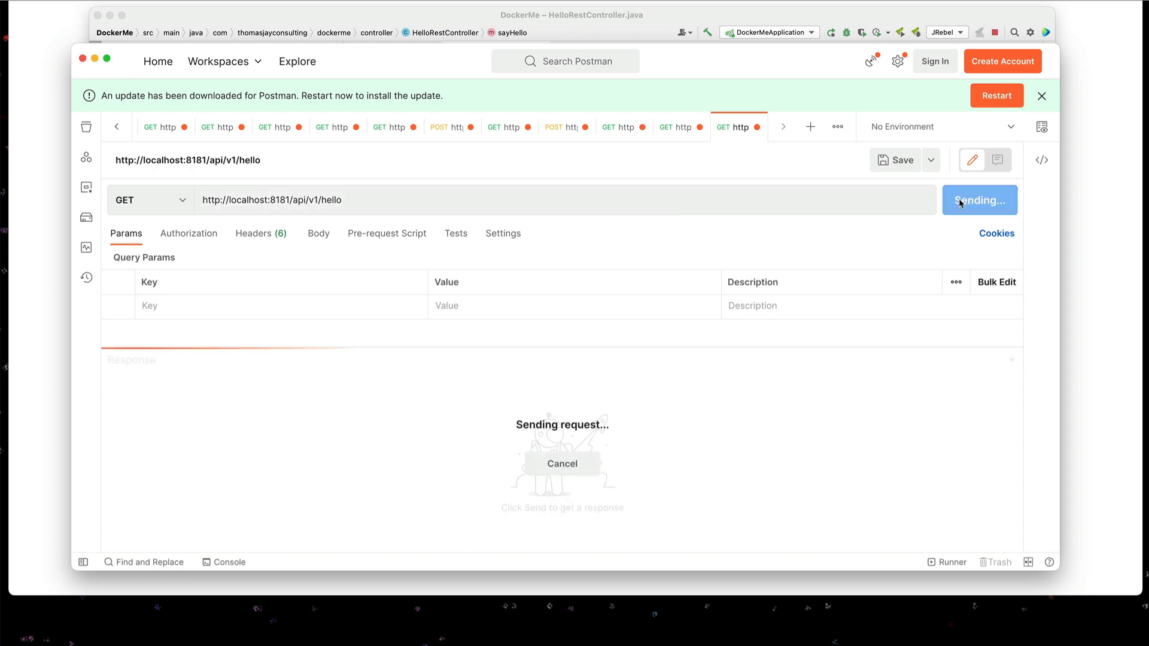
{"action": "left_click", "coordinate": [967, 200]}
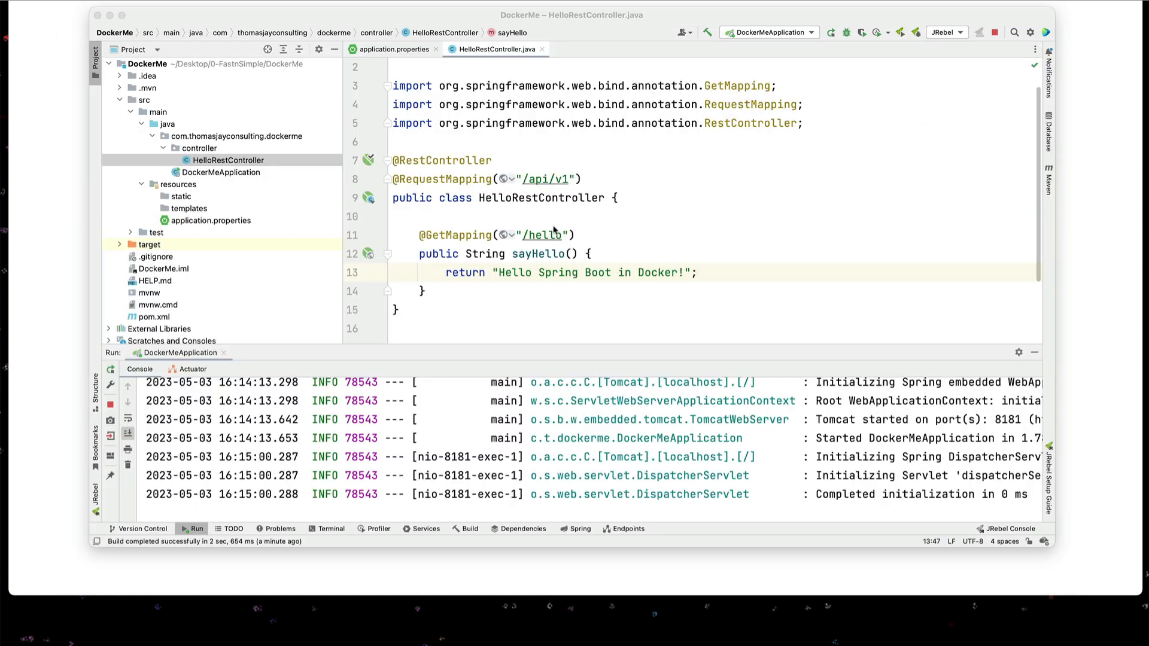
{"action": "mouse_move", "coordinate": [218, 164]}
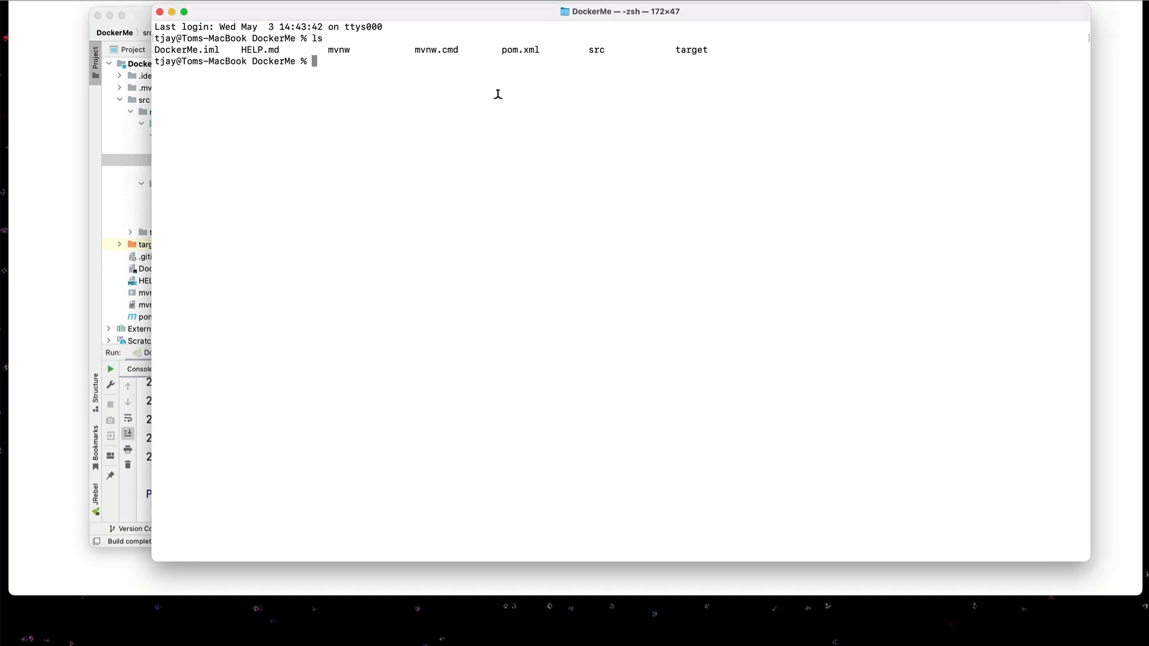
Step: Build the jar with mvn clean compile package -DskipTests, then list the target folder
{"action": "type", "text": "mvn clean compile package -DskipTests"}
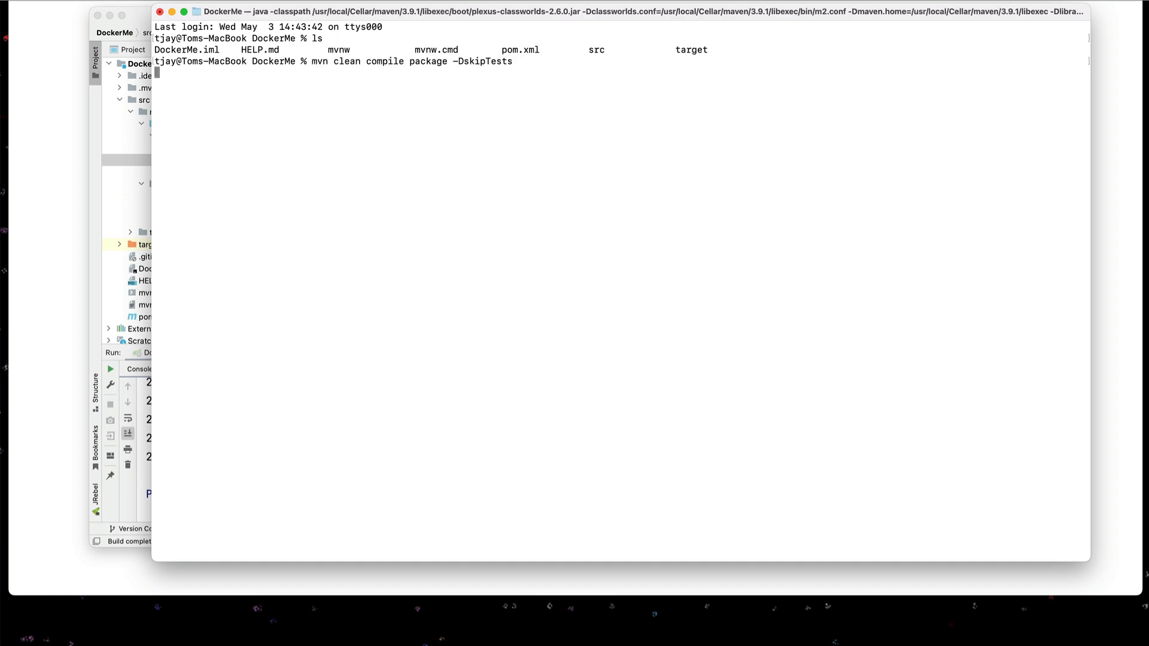
{"action": "key", "text": "enter"}
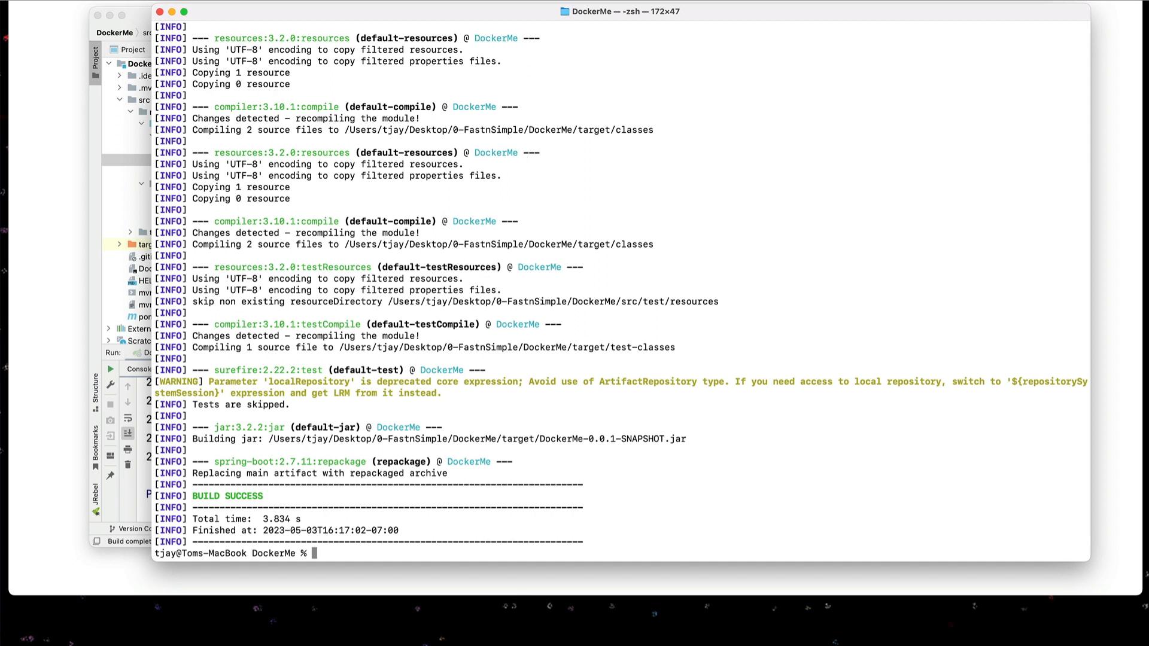
{"action": "type", "text": "ls target"}
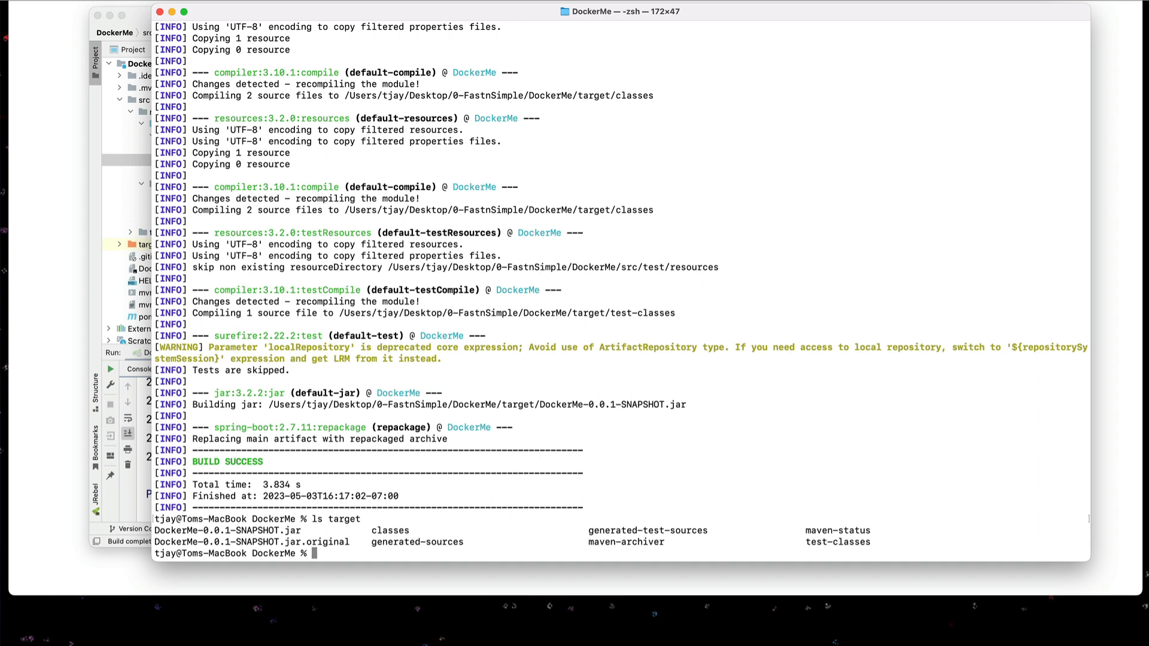
{"action": "mouse_move", "coordinate": [234, 484]}
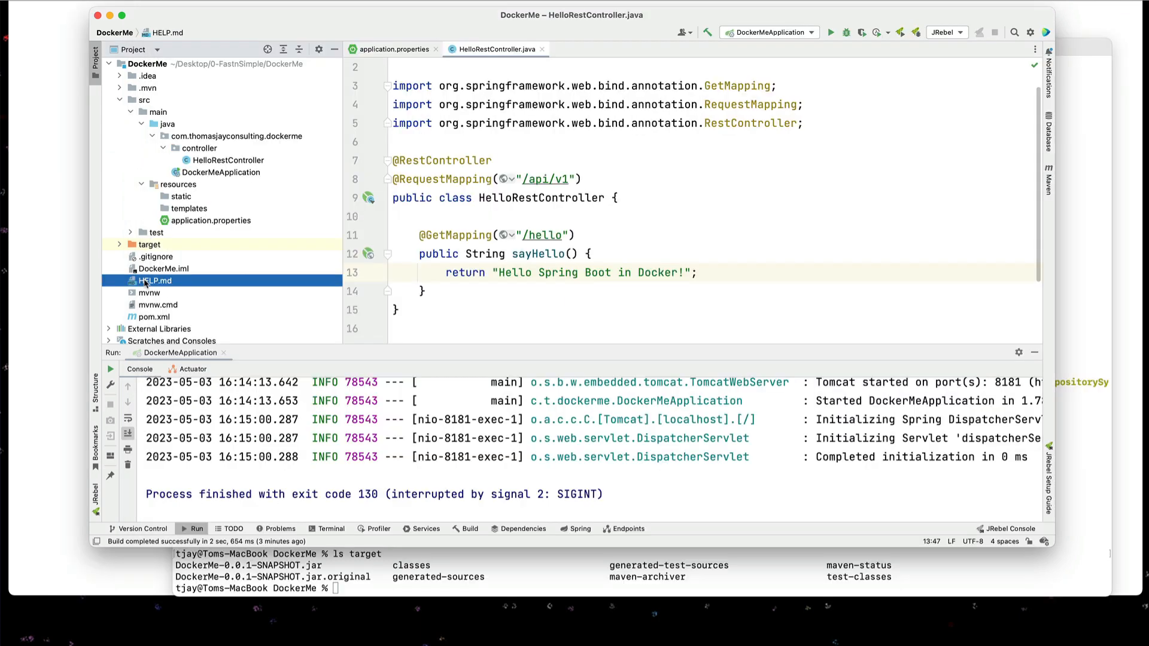
Step: Create the Docker file with FROM openjdk:8-jdk-alpine, WORKDIR /opt and ENV PORT 8181
{"action": "right_click", "coordinate": [153, 280]}
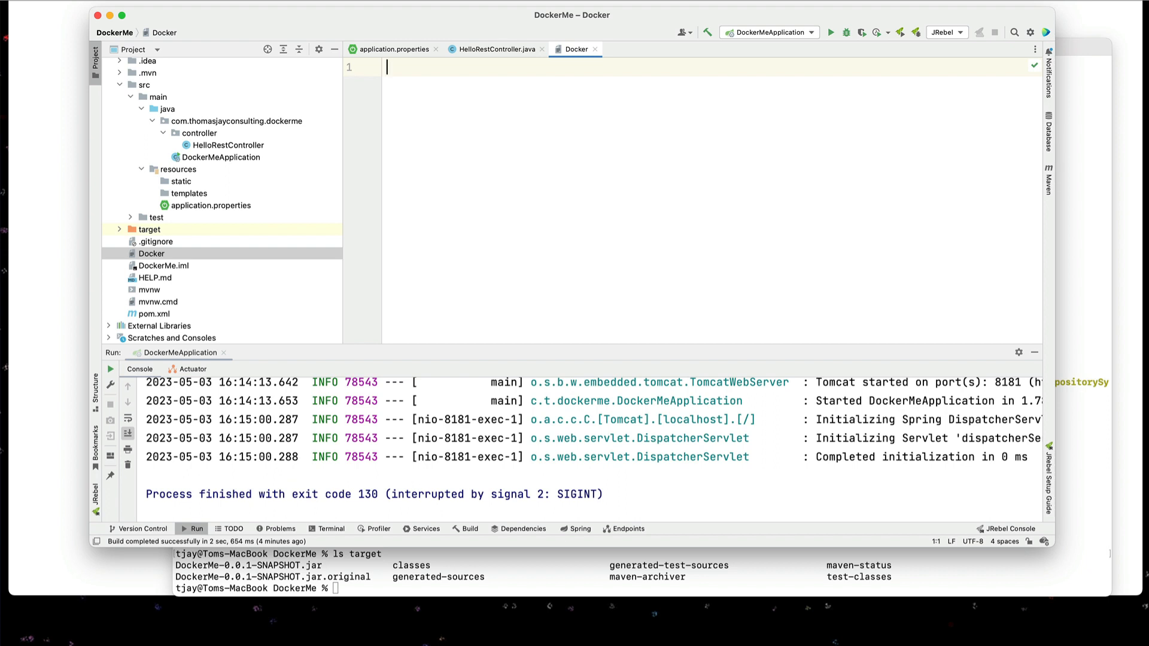
{"action": "type", "text": "FROM openjdk:8-jdk-alpine"}
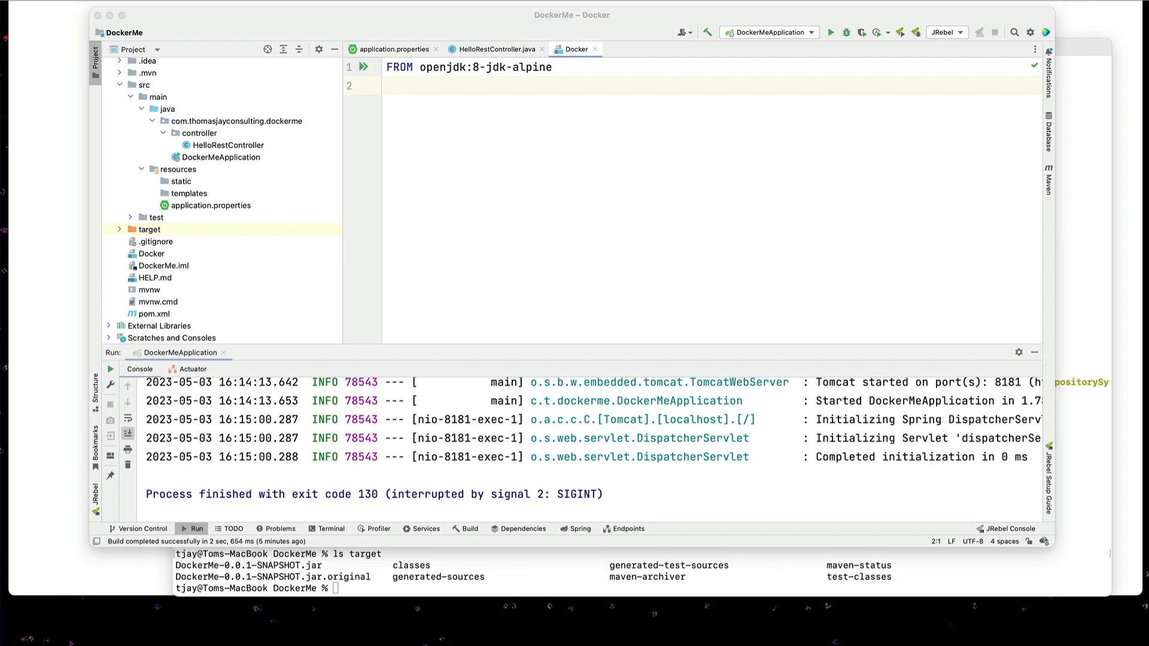
{"action": "mouse_move", "coordinate": [583, 105]}
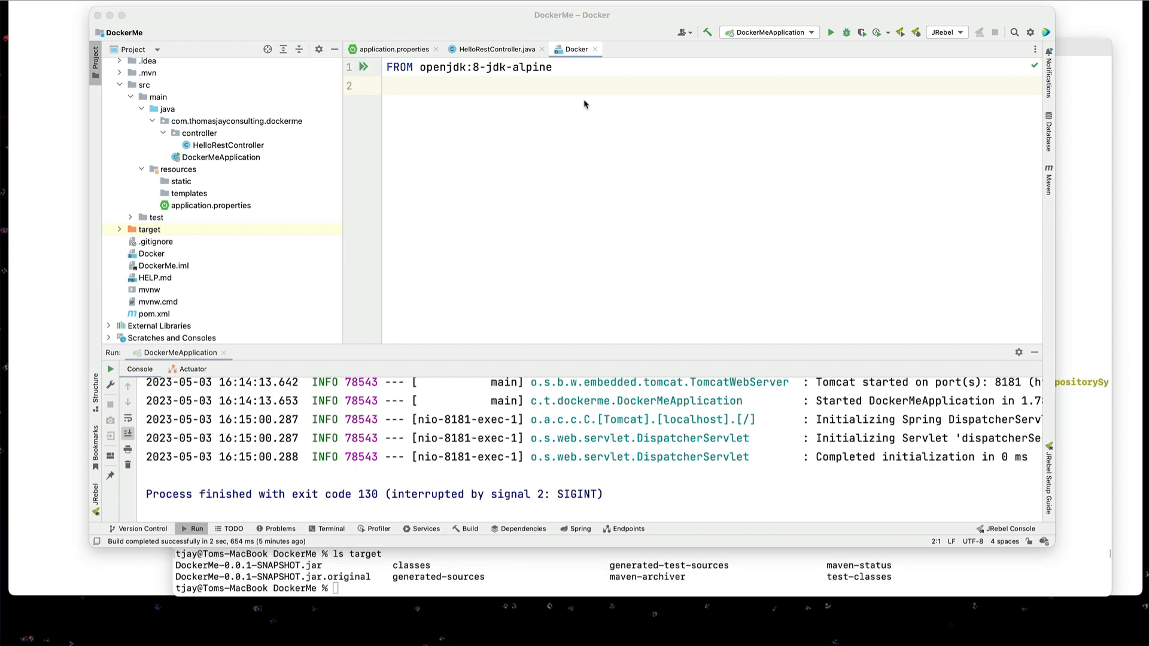
{"action": "type", "text": "WORKDIR /opt"}
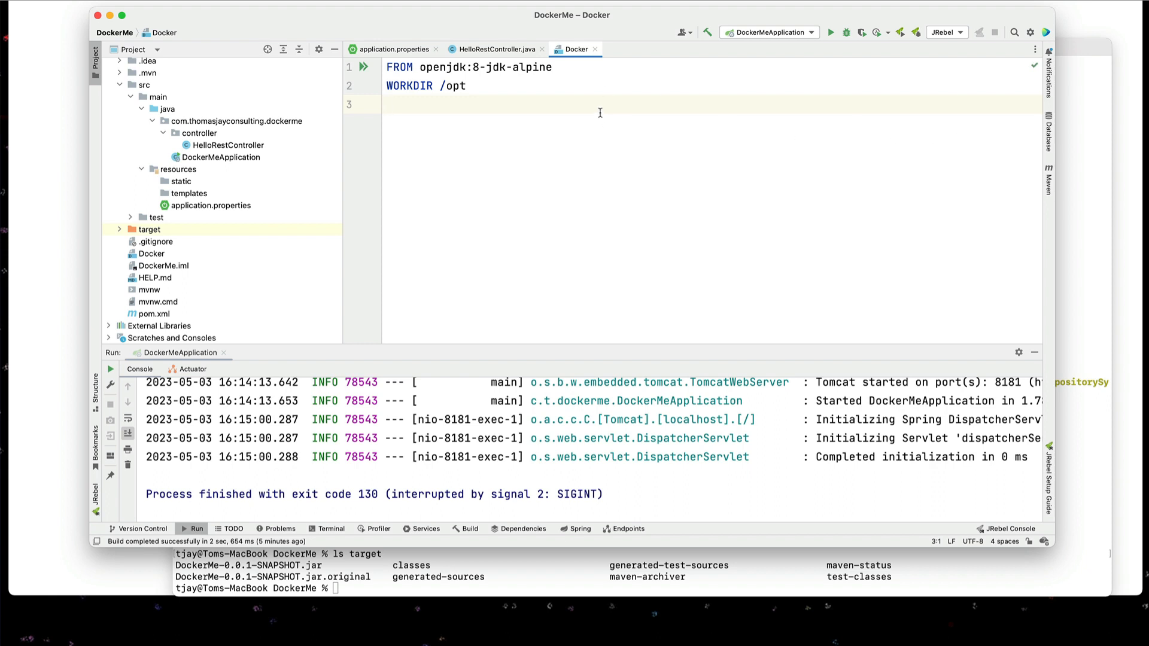
{"action": "type", "text": "ENV"}
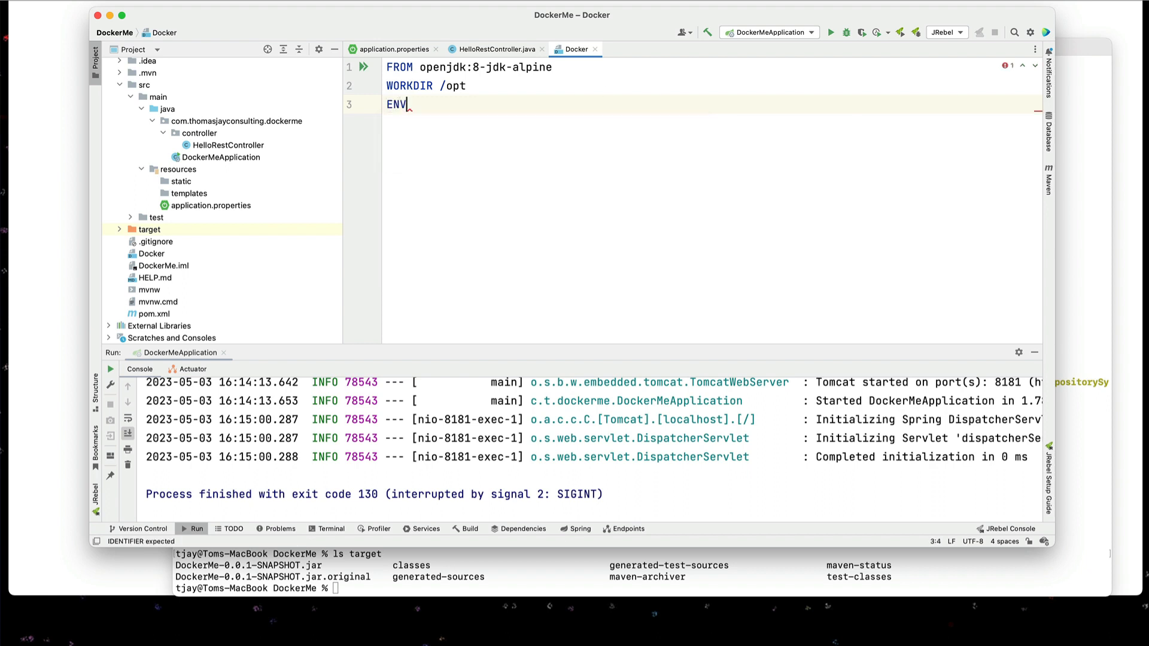
{"action": "type", "text": "PORT 8181"}
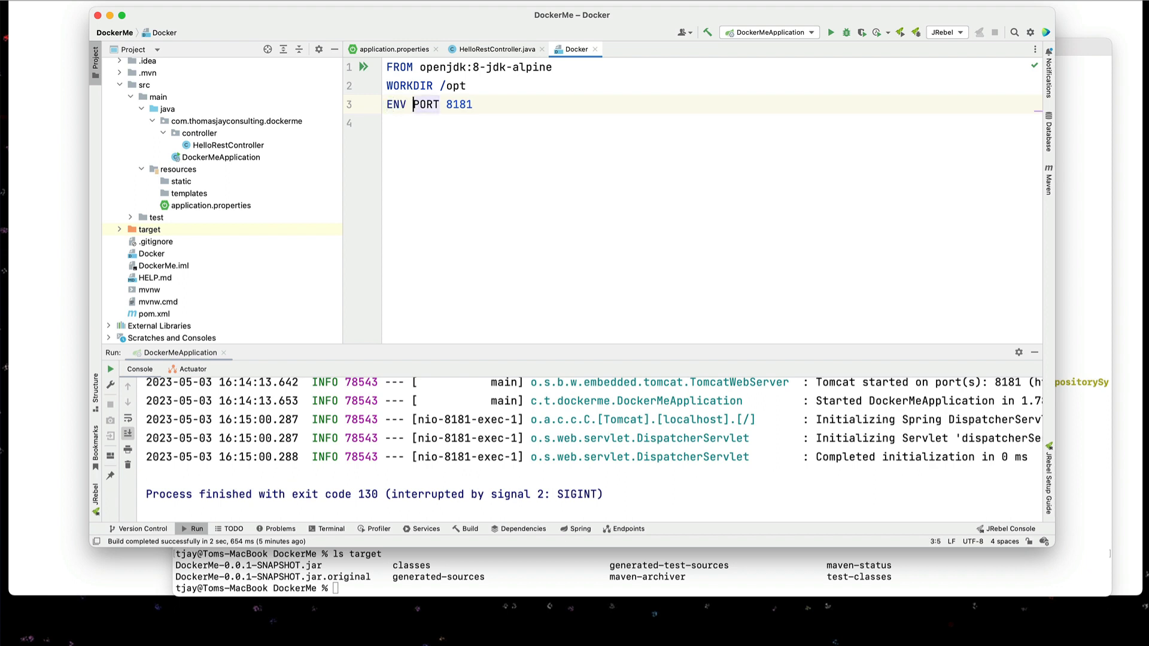
Step: Add EXPOSE 8181 and COPY target/*.jar /opt/app.jar to the Docker file
{"action": "type", "text": "E"}
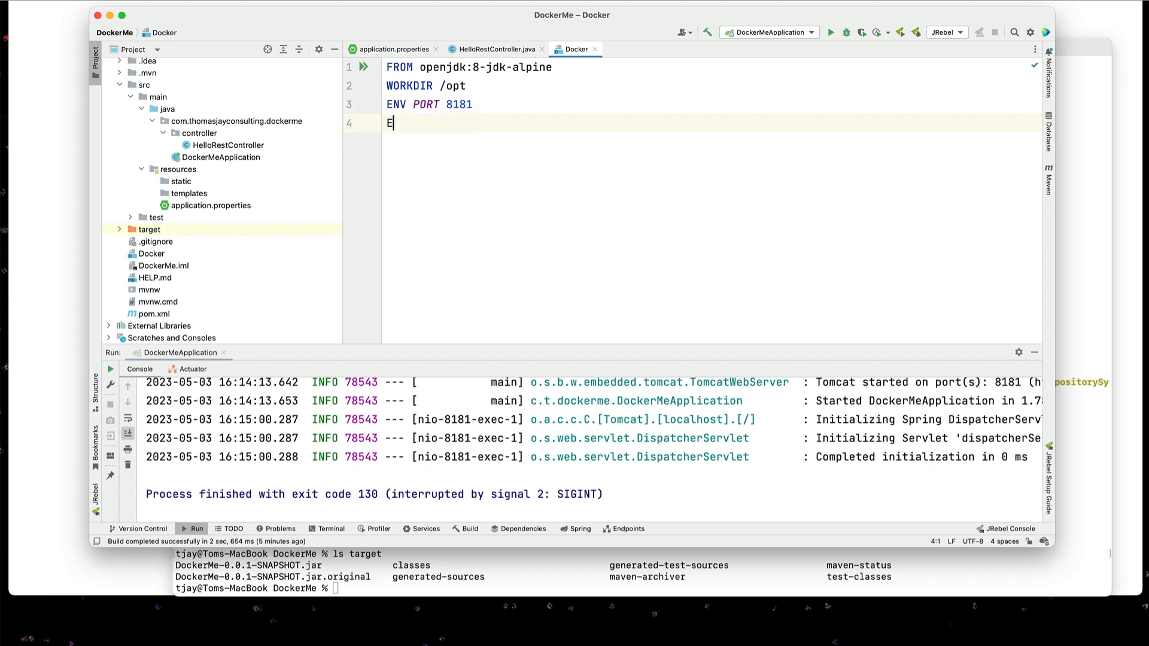
{"action": "type", "text": "XPOSE"}
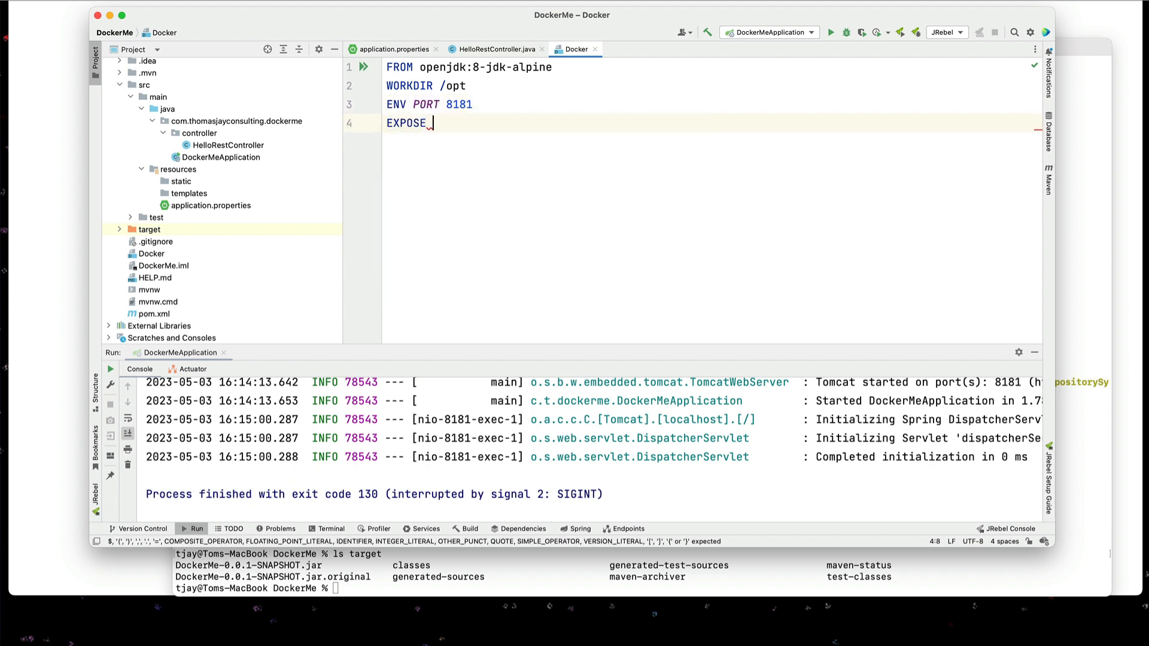
{"action": "type", "text": "8181"}
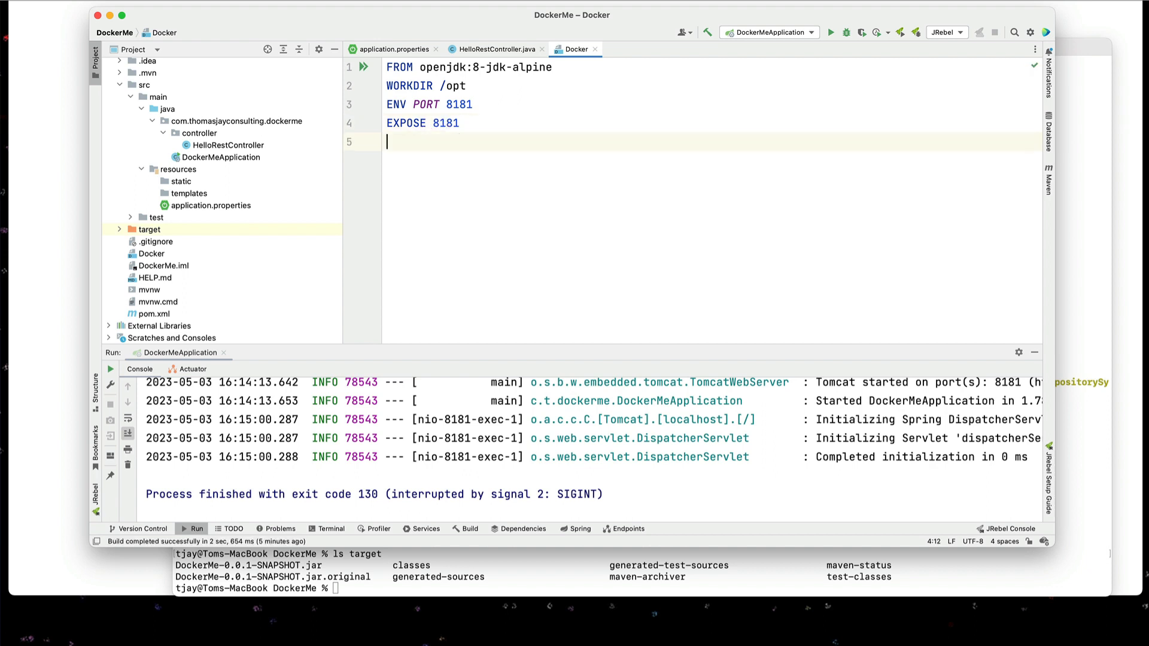
{"action": "type", "text": "COPY"}
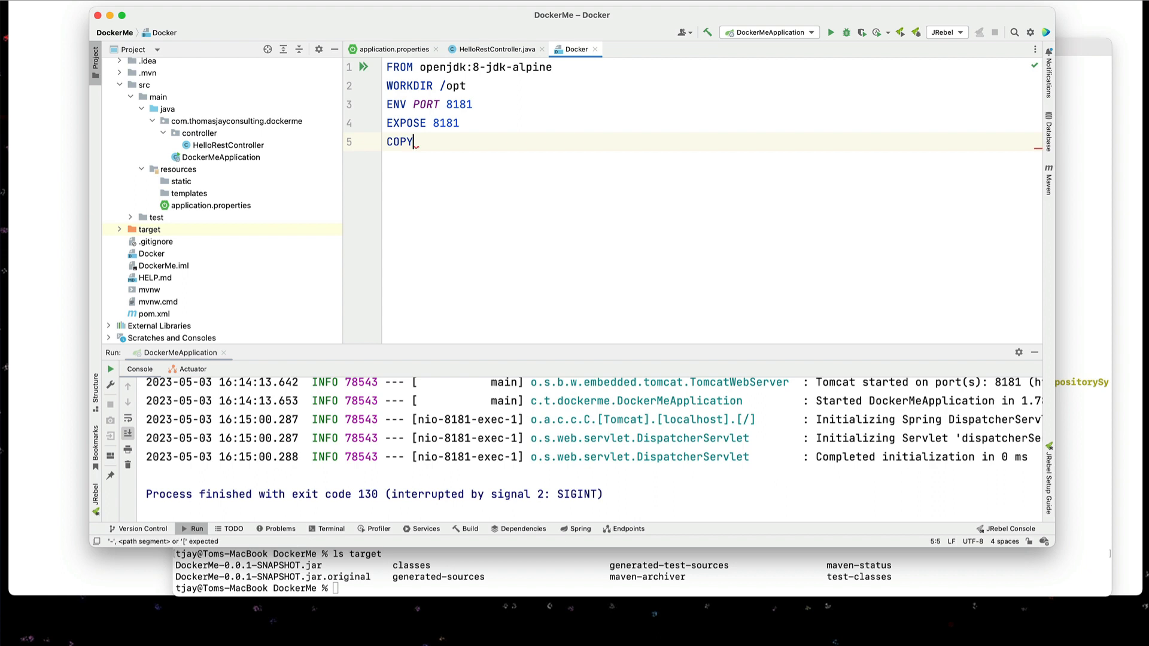
{"action": "type", "text": "target/"}
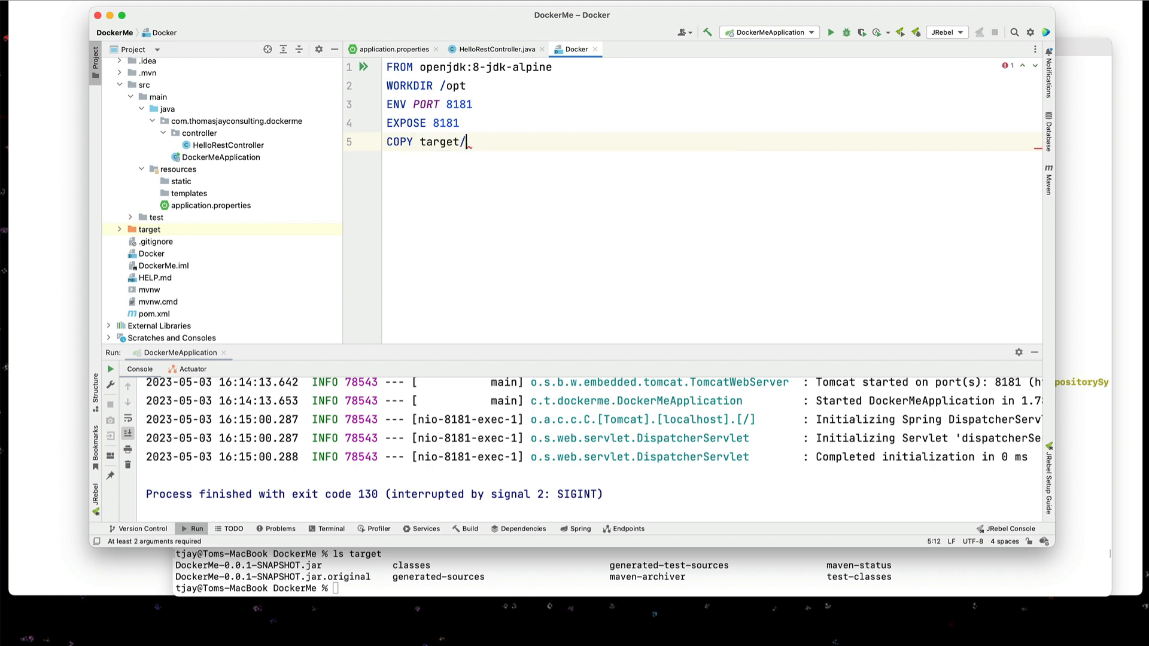
{"action": "type", "text": "*"}
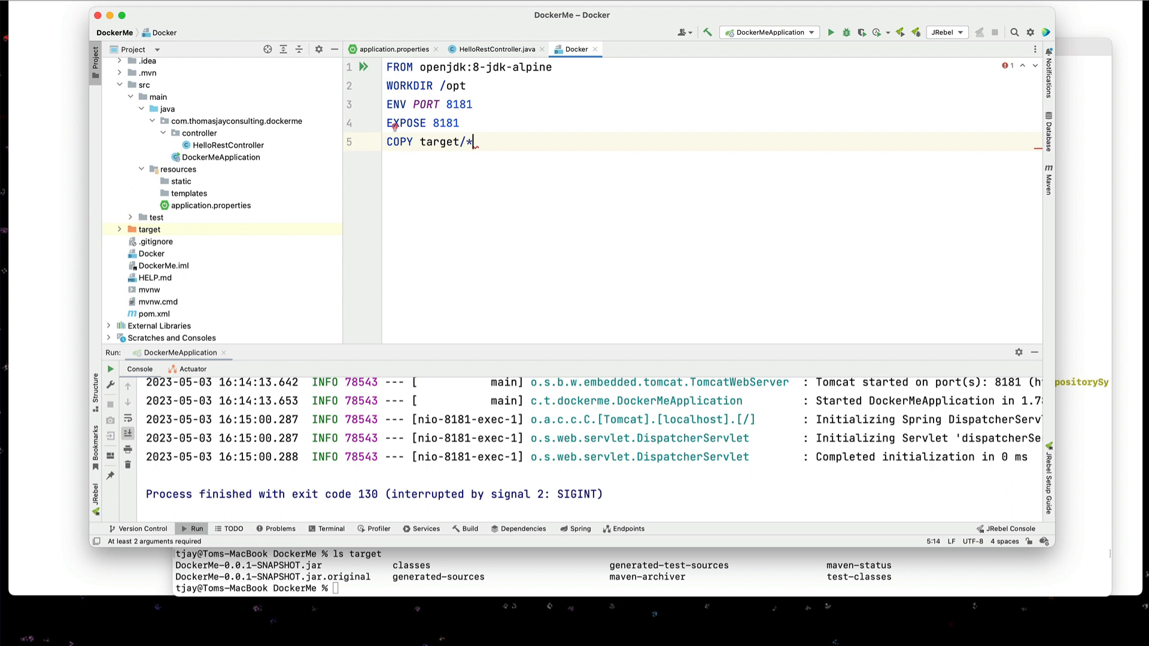
{"action": "type", "text": ".jar"}
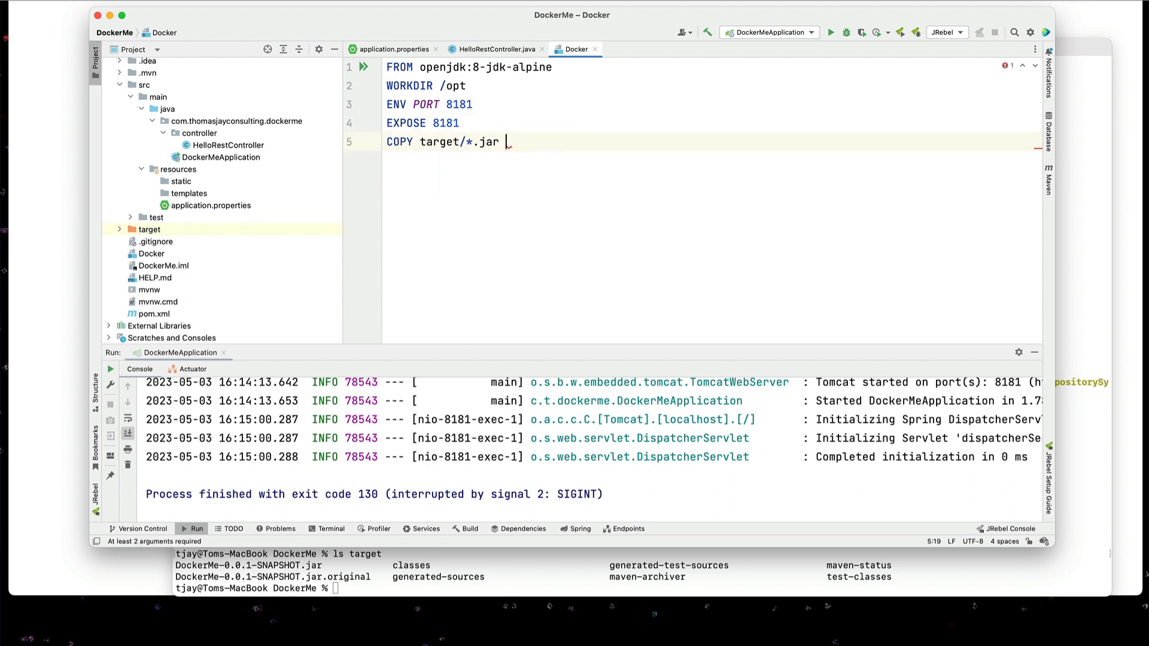
{"action": "type", "text": "/"}
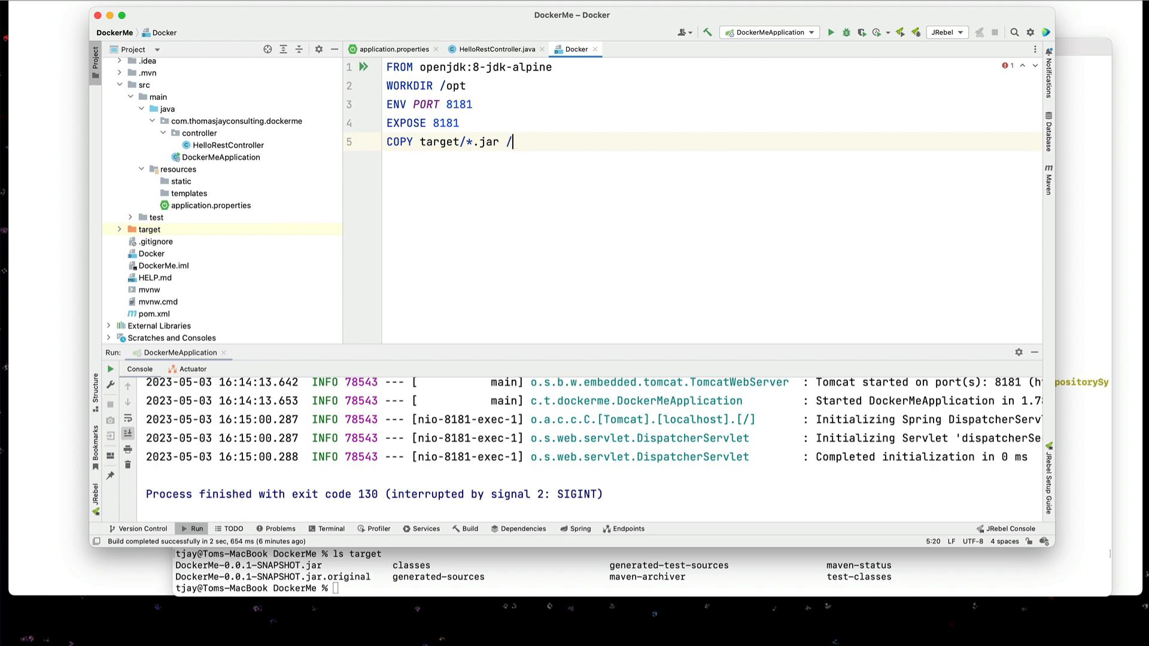
{"action": "type", "text": "opt/app.jar"}
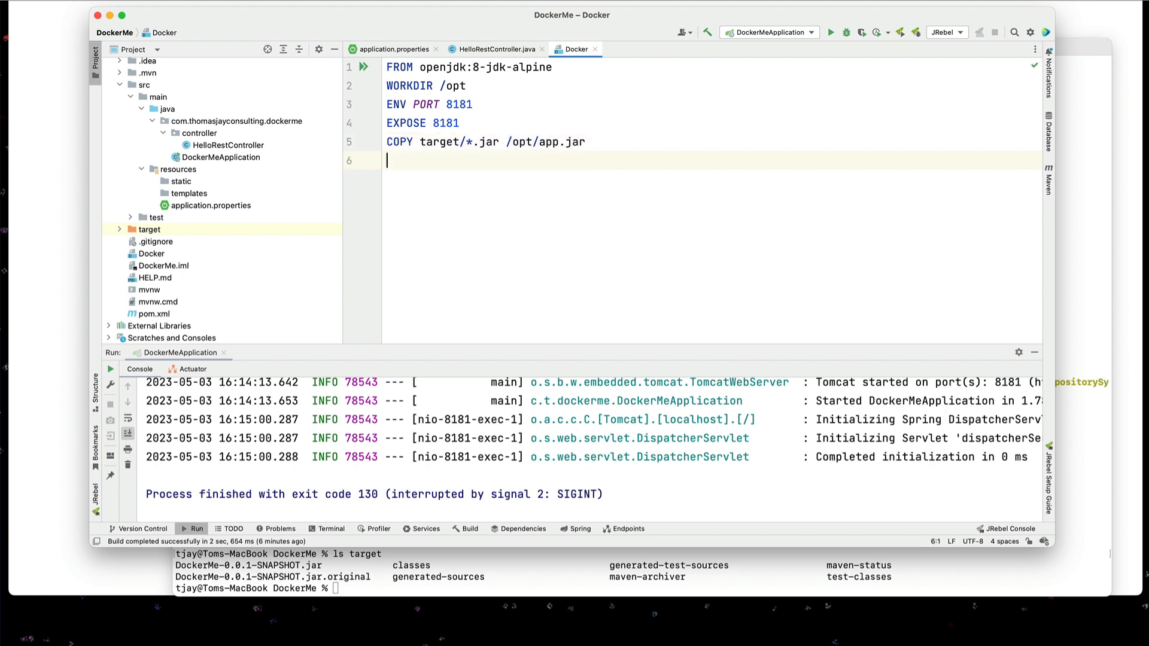
Step: Add the line 'ENTRY exec java $JAVA_OPT -jar app.jar', fixing the EXTRY typo
{"action": "type", "text": "EXTRY"}
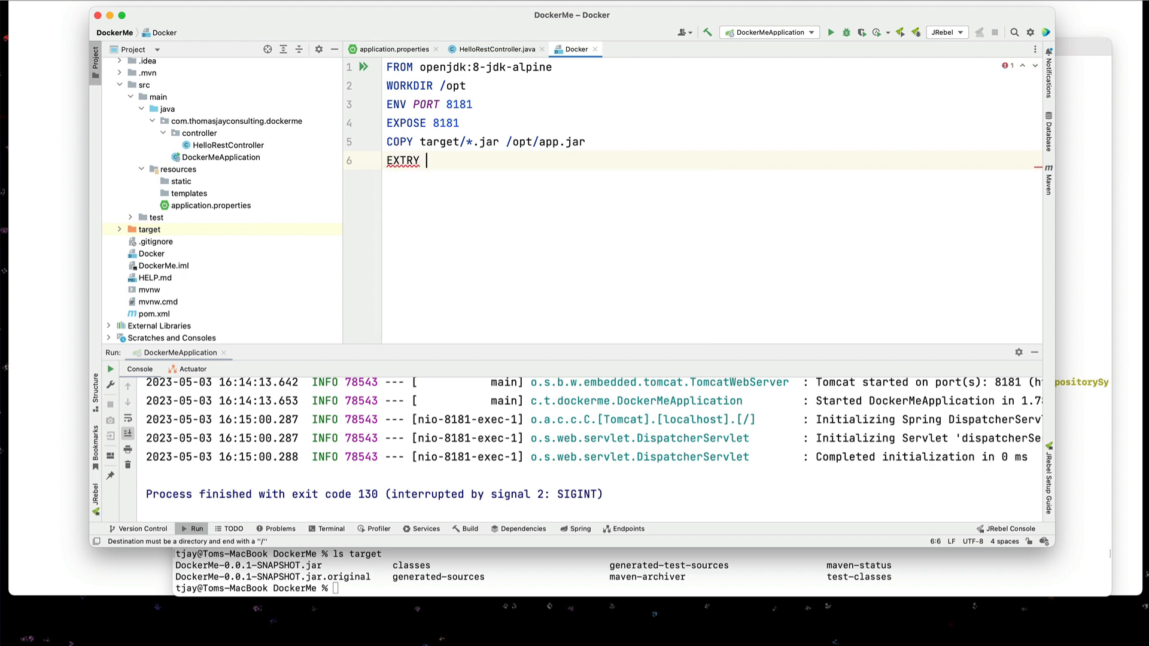
{"action": "type", "text": "exec"}
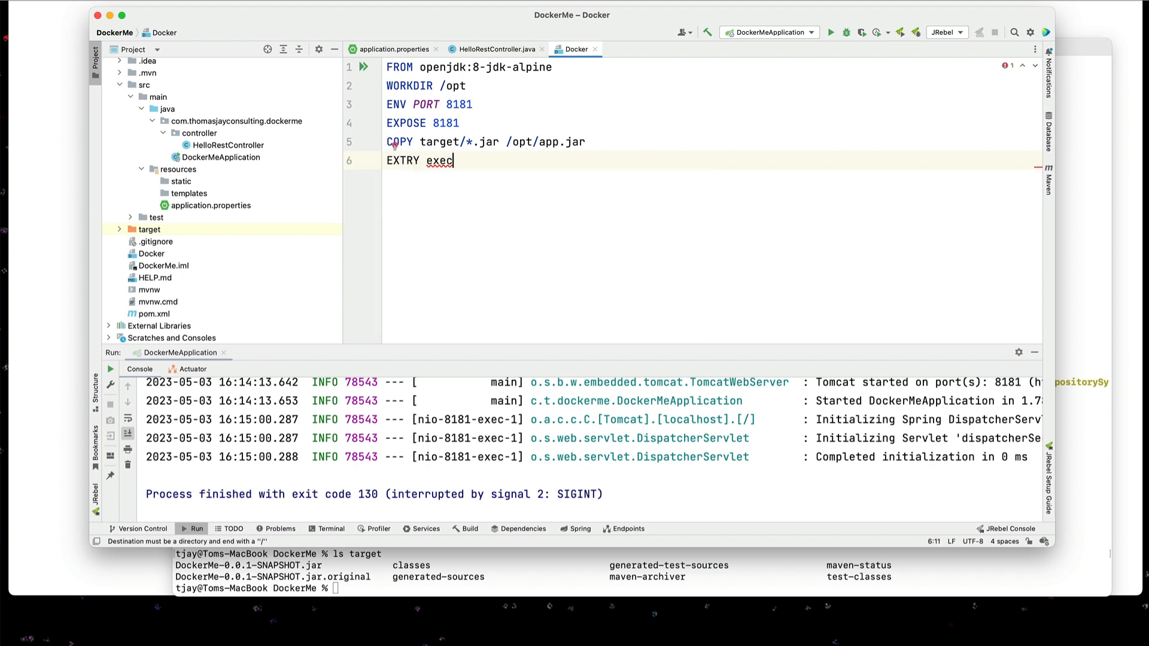
{"action": "type", "text": "java"}
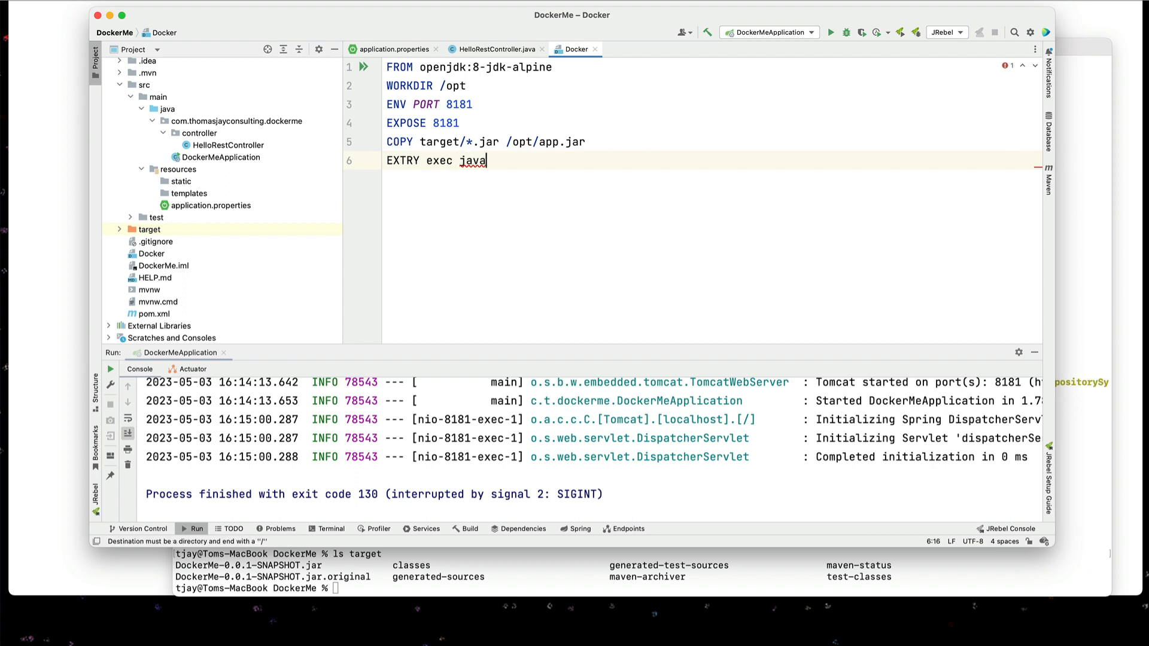
{"action": "type", "text": "$"}
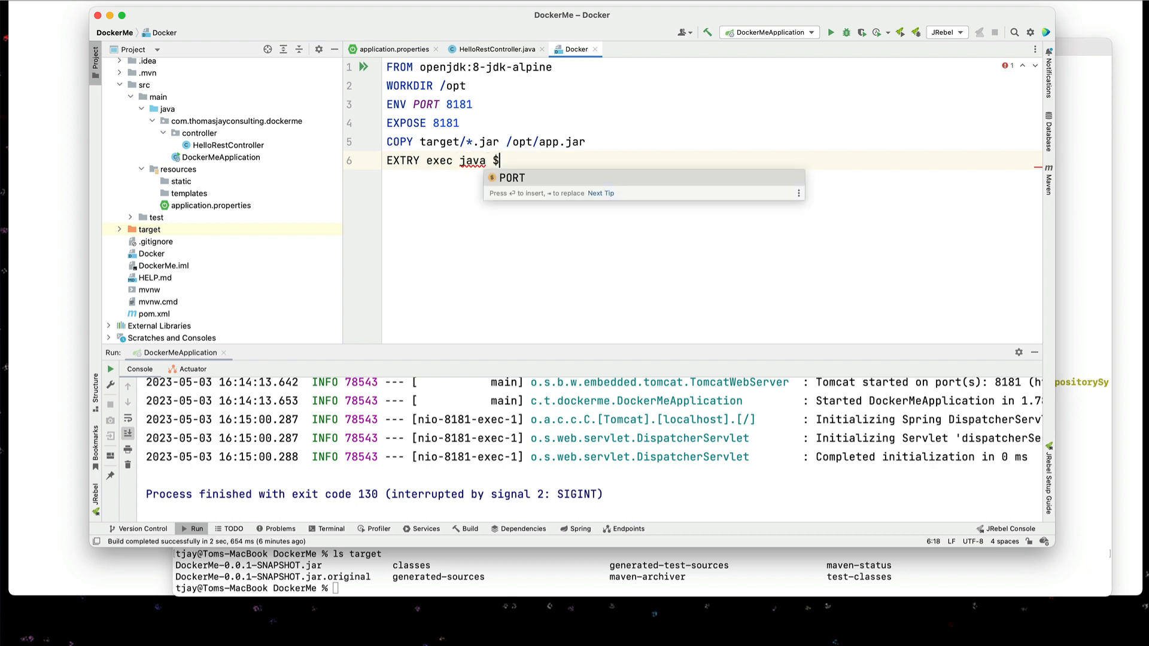
{"action": "type", "text": "JAVA_"}
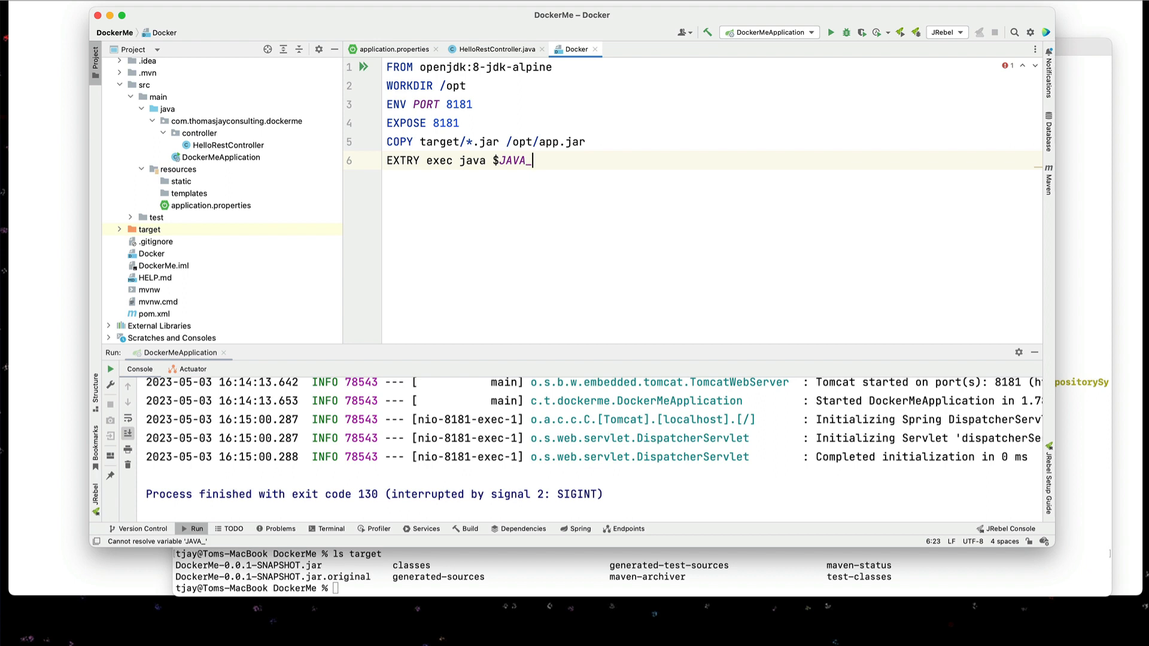
{"action": "type", "text": "OPT"}
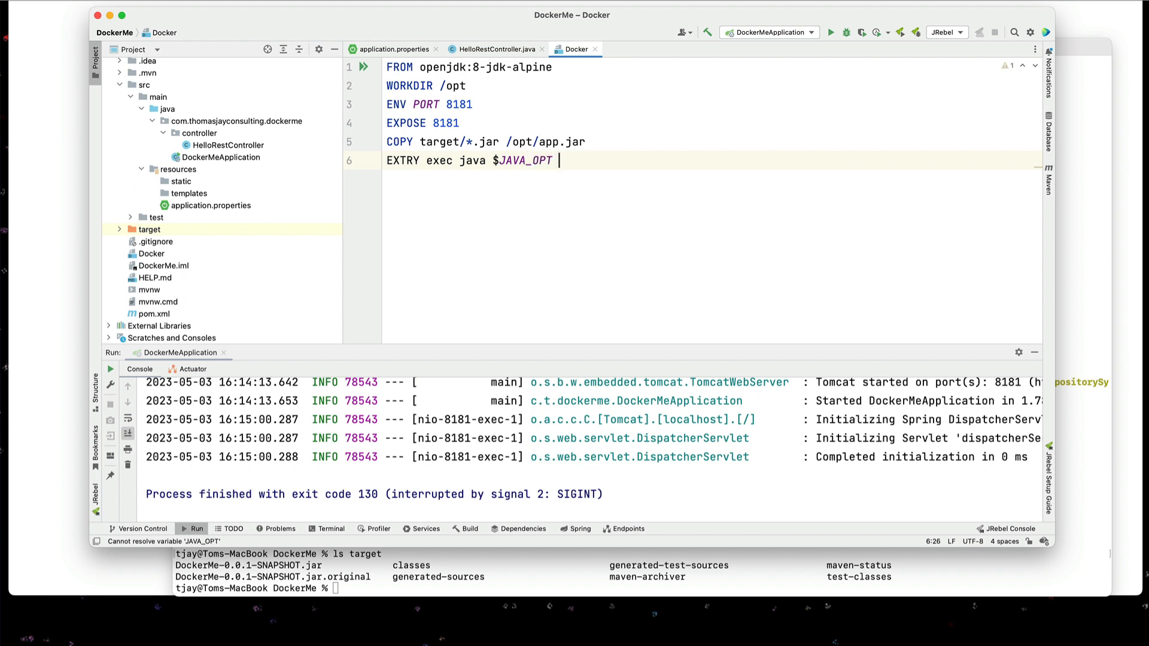
{"action": "type", "text": "-jar app"}
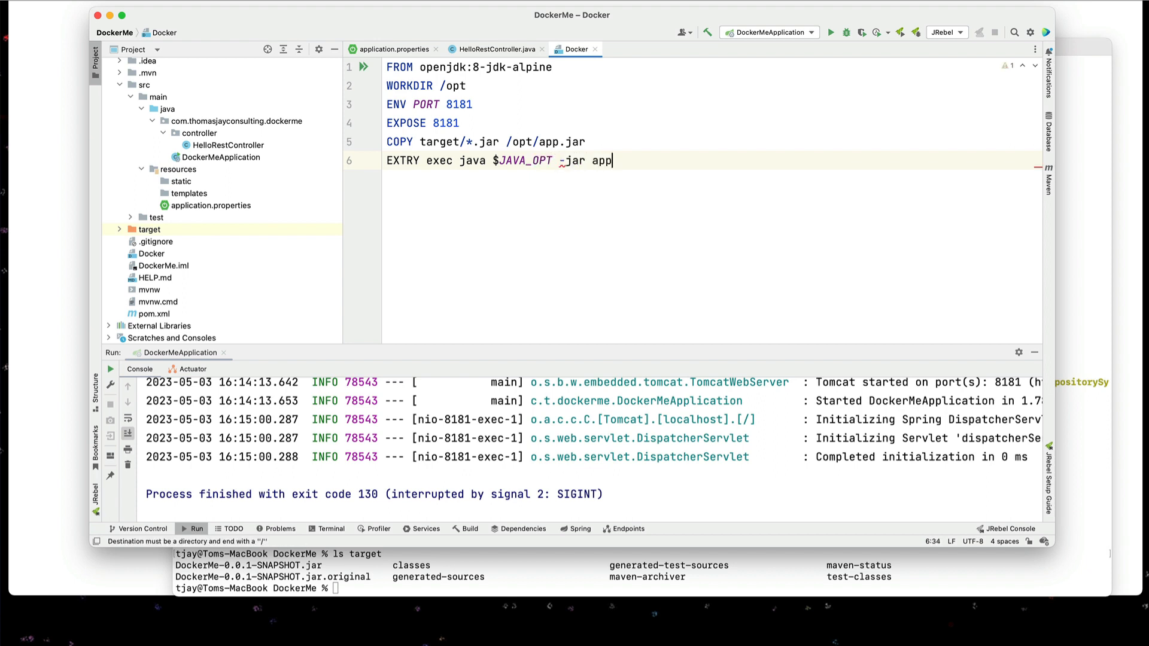
{"action": "type", "text": ".jar"}
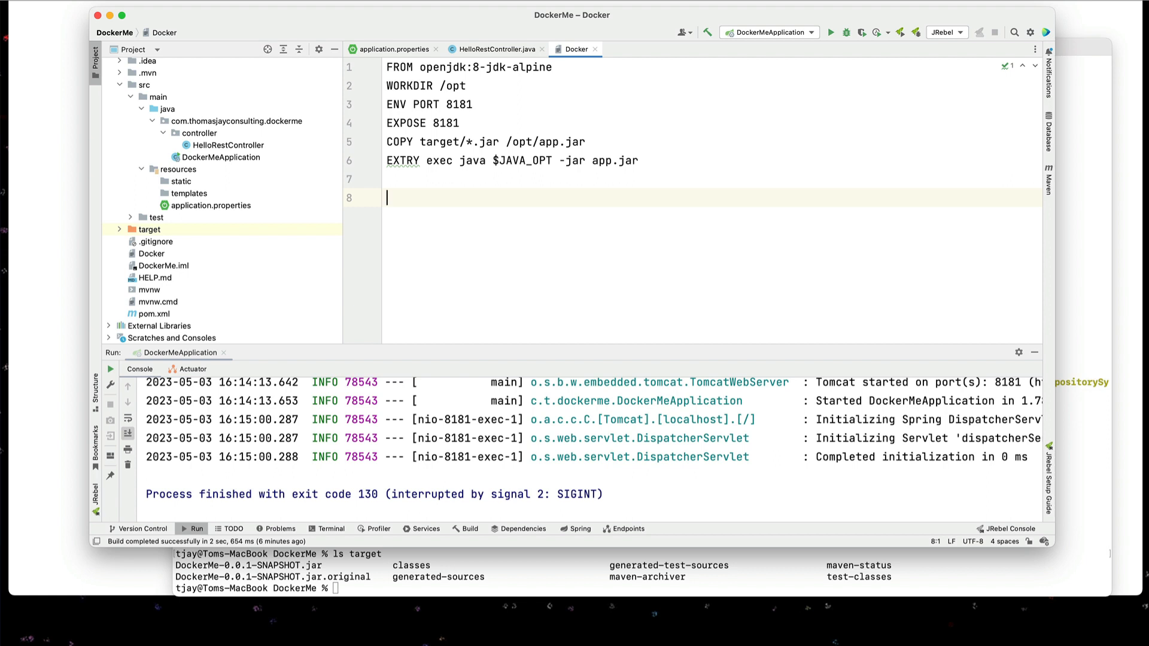
{"action": "left_click", "coordinate": [393, 160]}
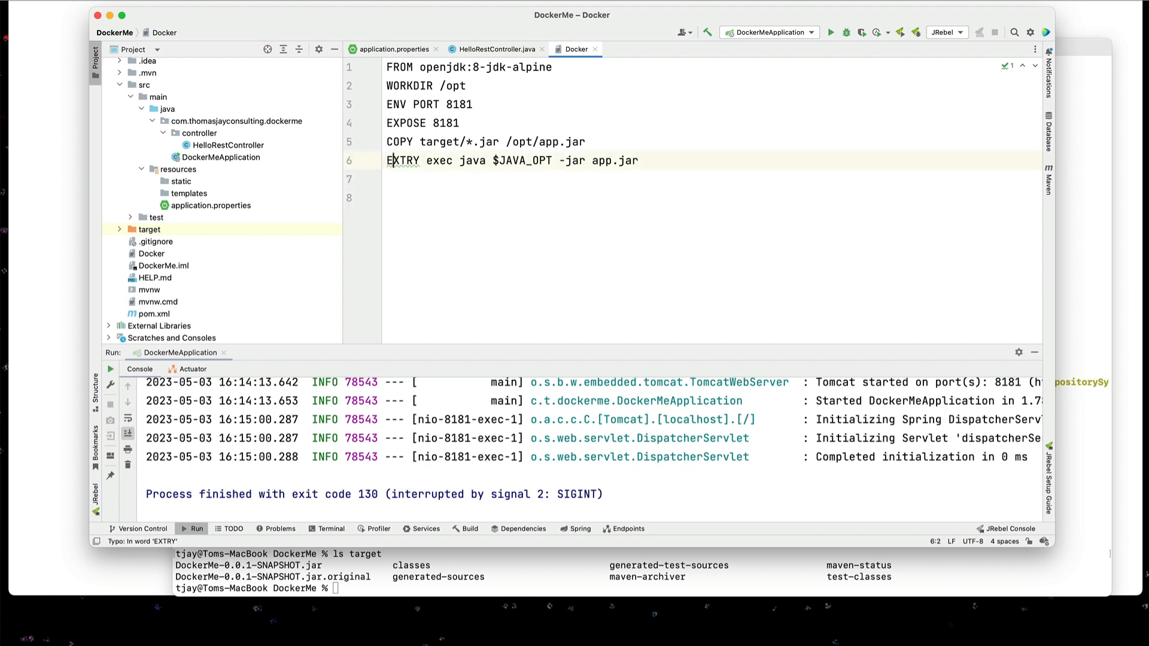
{"action": "type", "text": "N"}
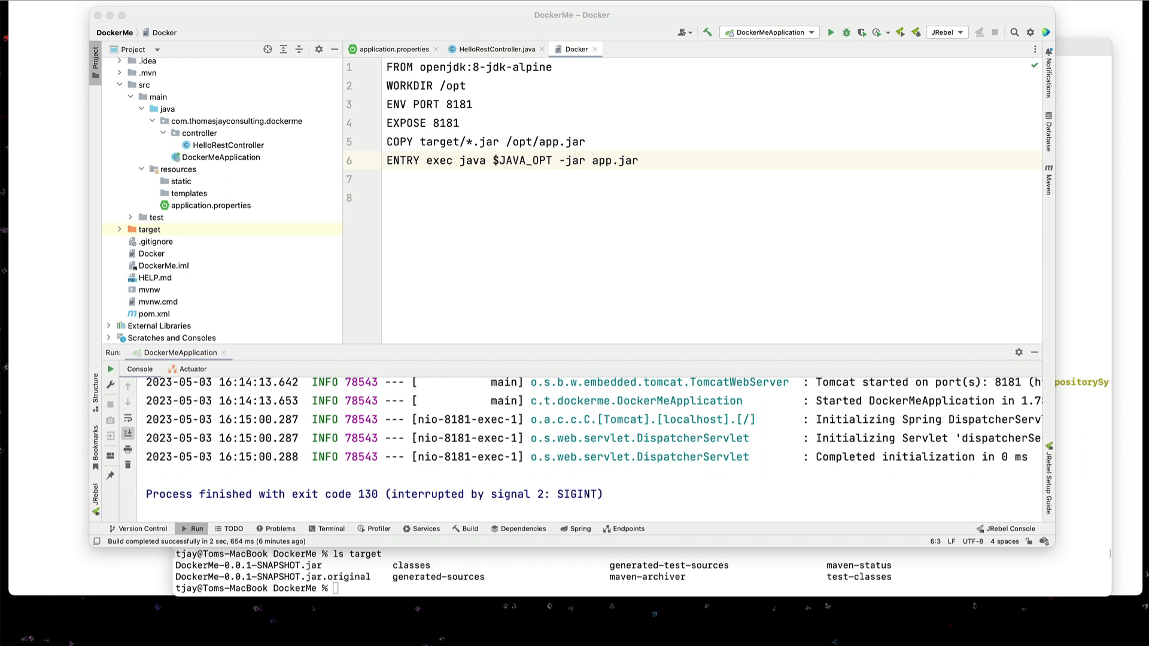
Step: Rename the Docker file to Dockerfile and change ENTRY to ENTRYPOINT
{"action": "right_click", "coordinate": [151, 253]}
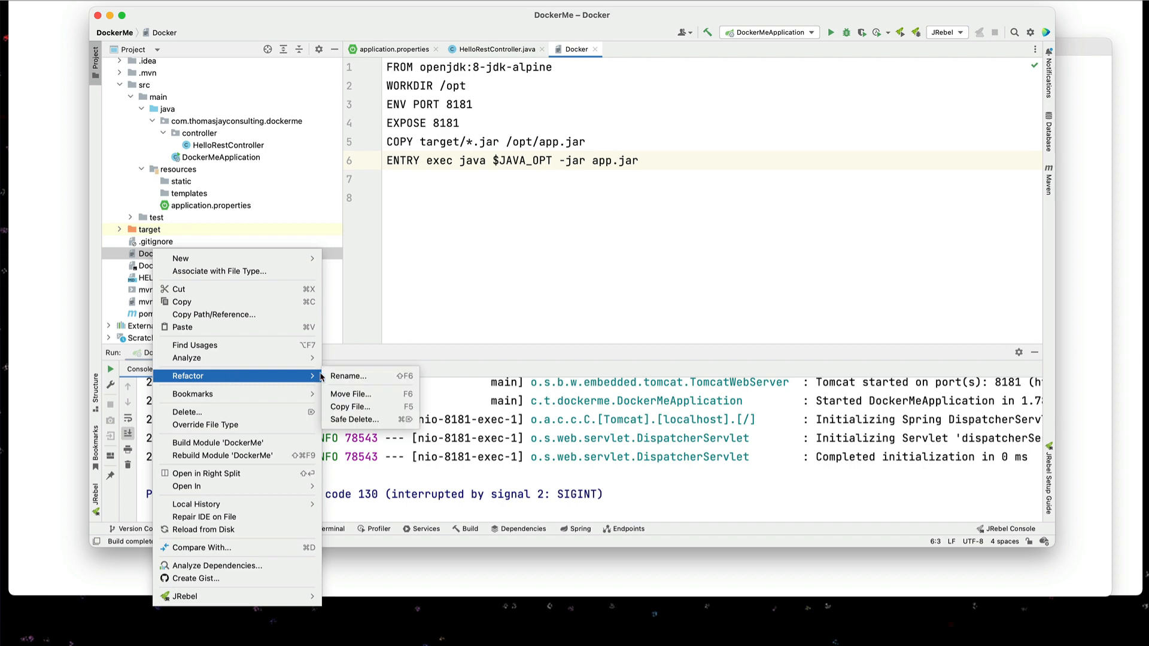
{"action": "left_click", "coordinate": [347, 375]}
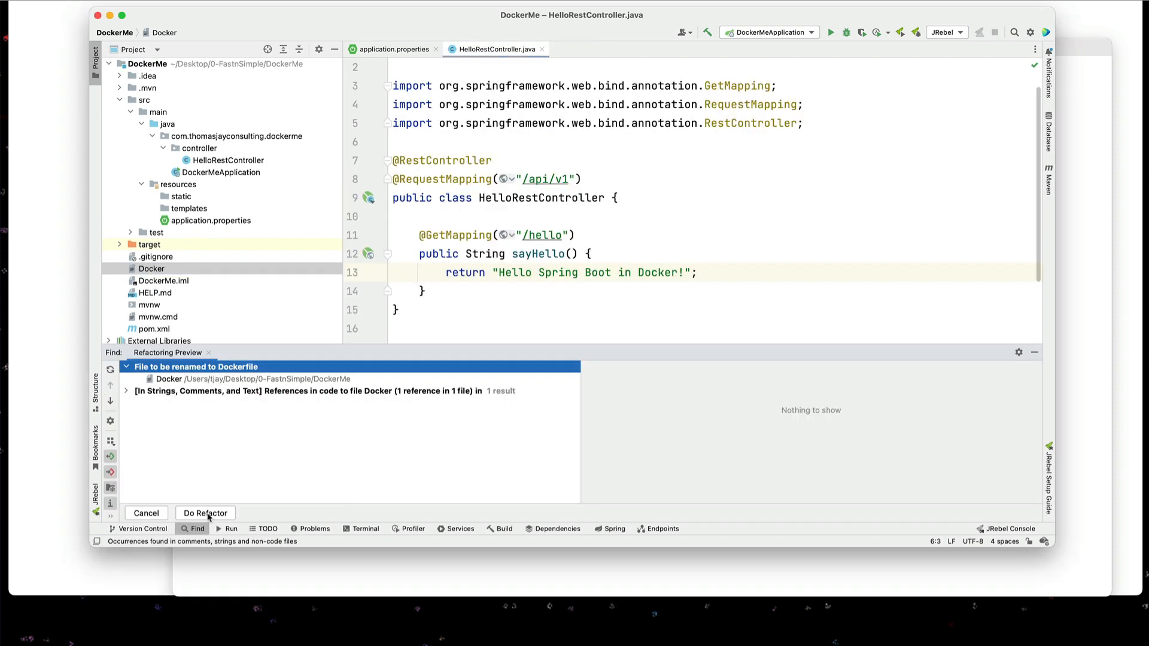
{"action": "left_click", "coordinate": [206, 513]}
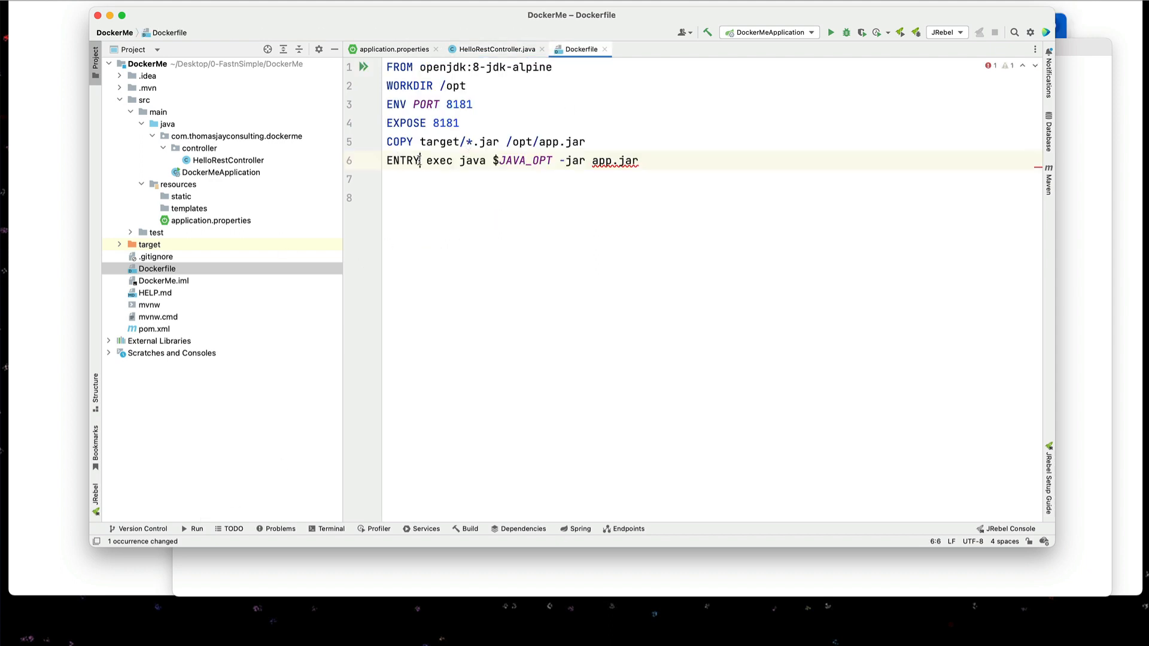
{"action": "type", "text": "POINT"}
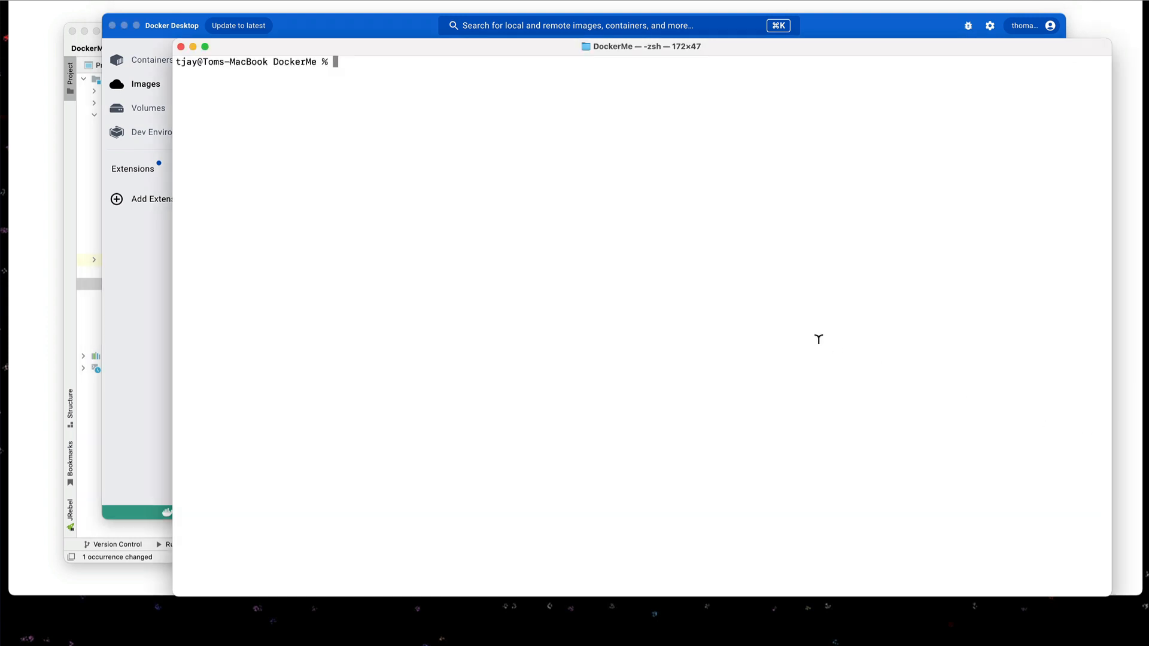
Step: Build thomasjayconsulting/dockerme:0.0.1 and run it detached as test_service on port 8181
{"action": "type", "text": "docker build -t thomasjayconsulting/dockerme:0.0.1 ."}
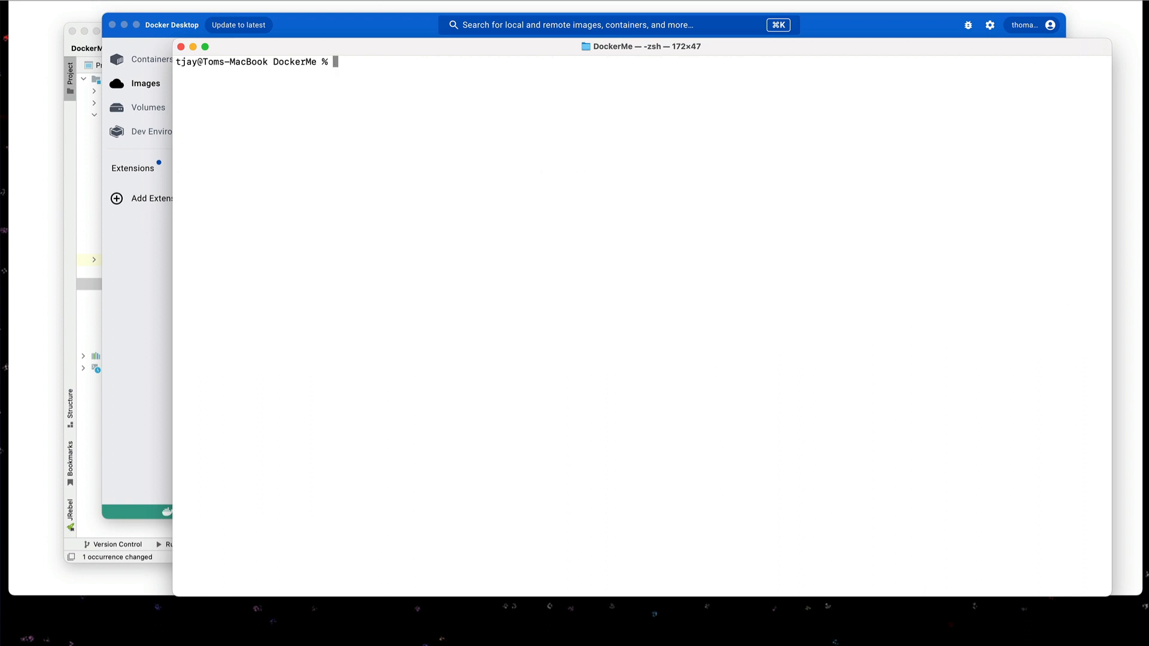
{"action": "type", "text": "docker run -d -p 8181:8181 --name test_service thomasjayconsulting/dockerme:0.0.1"}
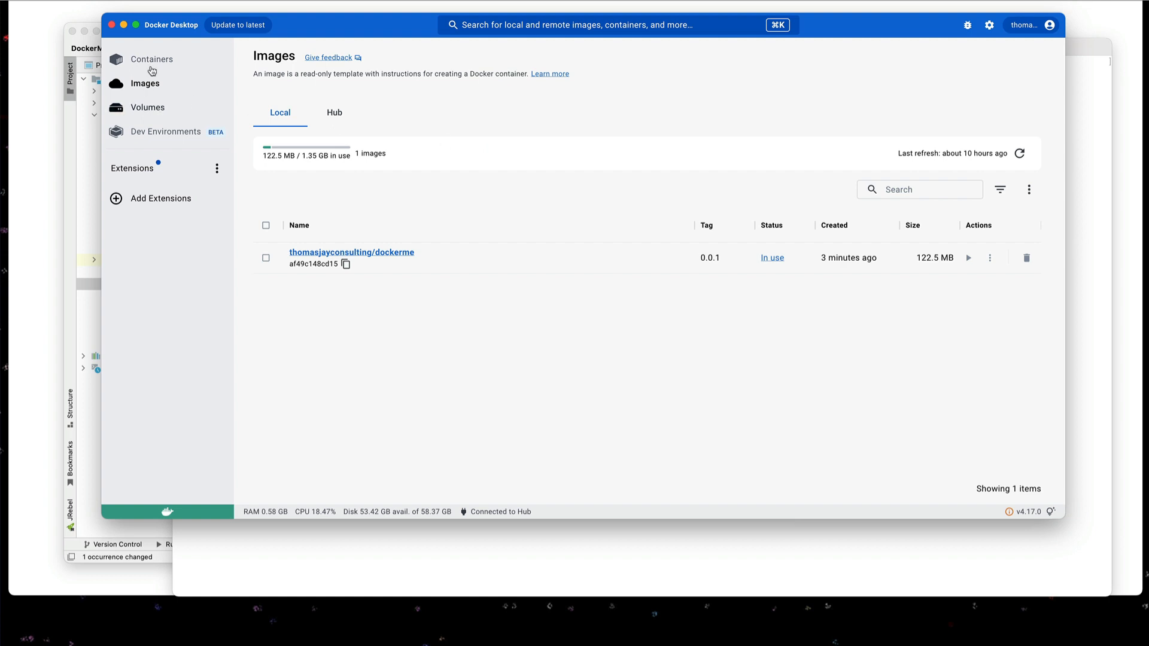
Step: Open Docker Desktop's Containers view to see test_service running on port 8181
{"action": "left_click", "coordinate": [151, 60]}
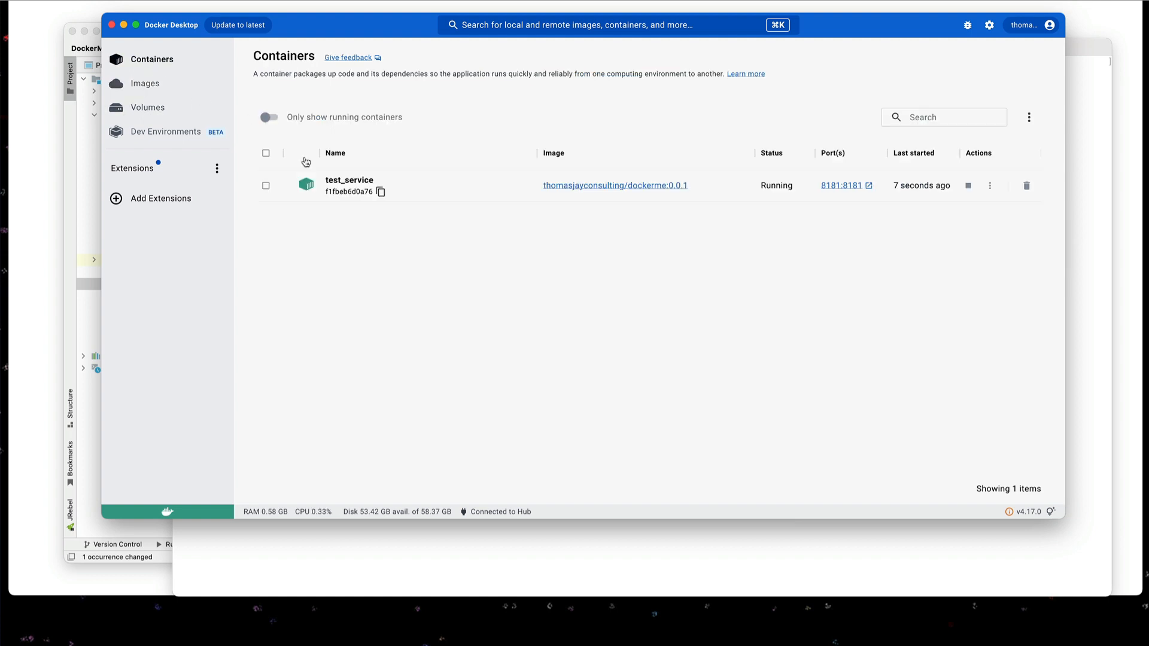
{"action": "mouse_move", "coordinate": [556, 233]}
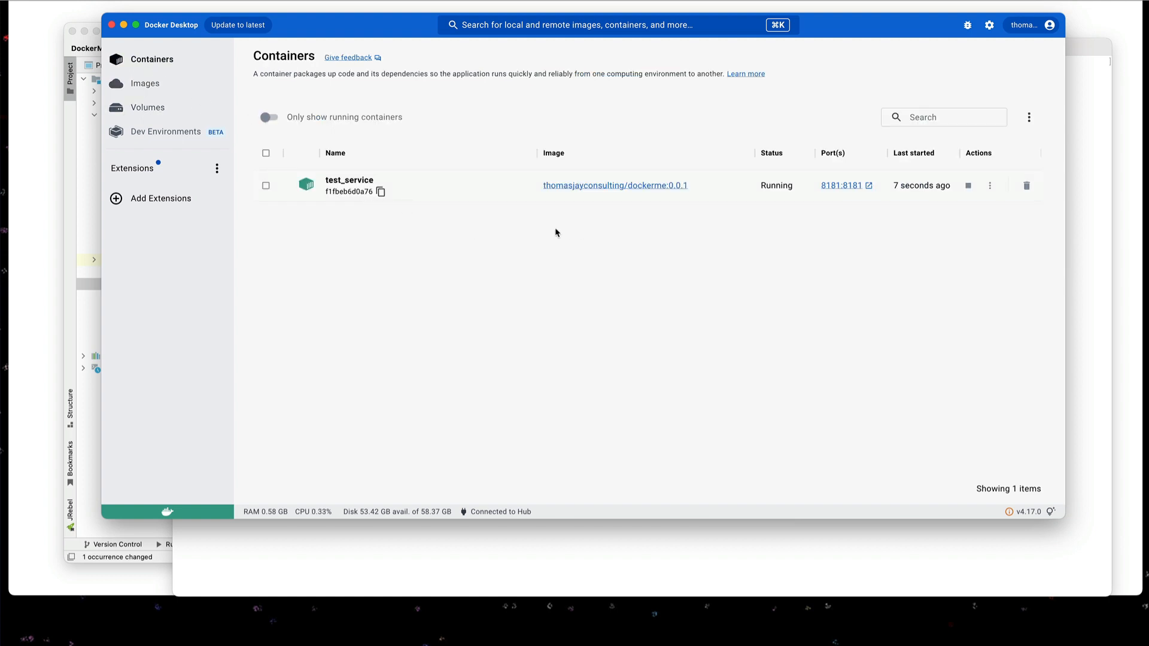
{"action": "mouse_move", "coordinate": [737, 255]}
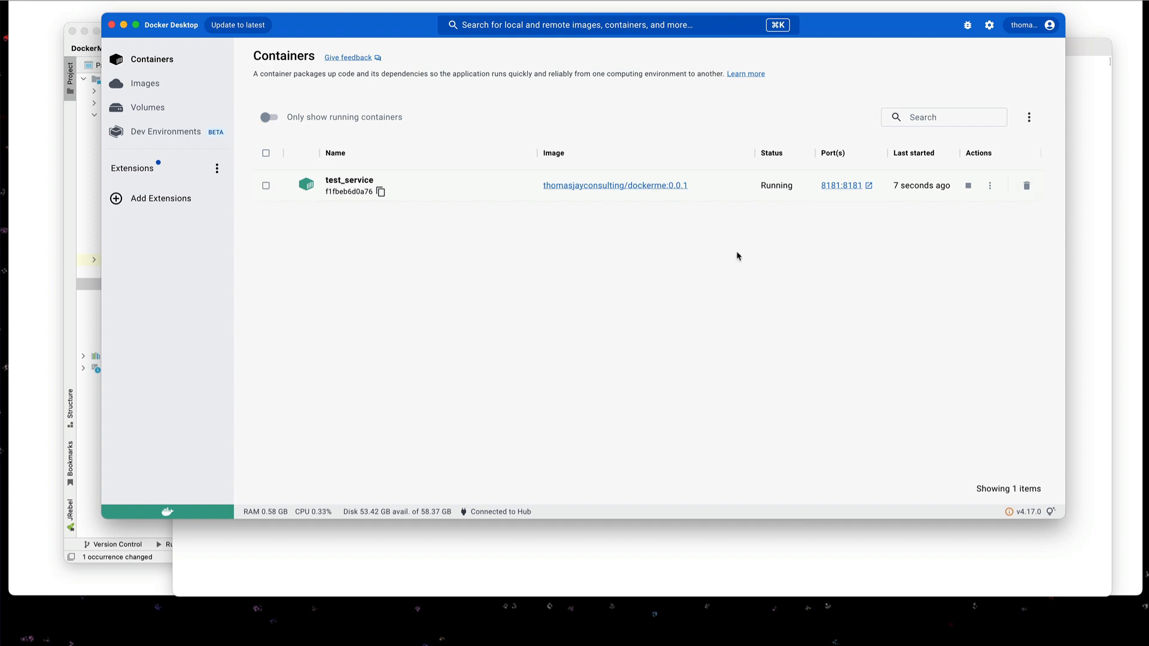
{"action": "mouse_move", "coordinate": [682, 553]}
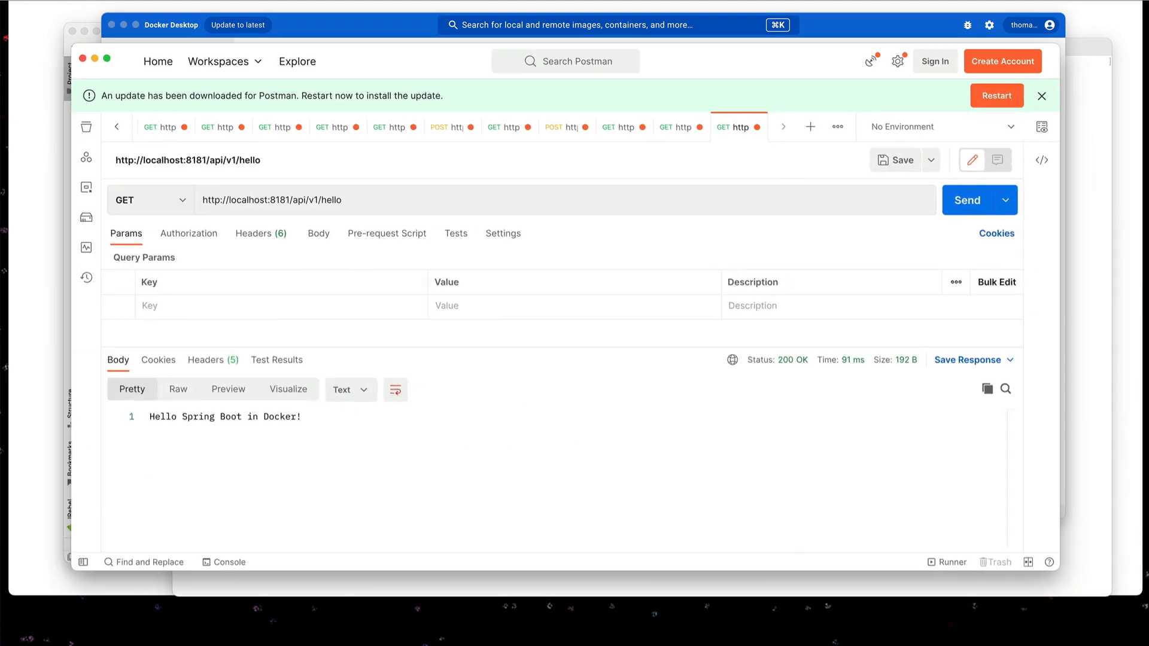
{"action": "mouse_move", "coordinate": [938, 192]}
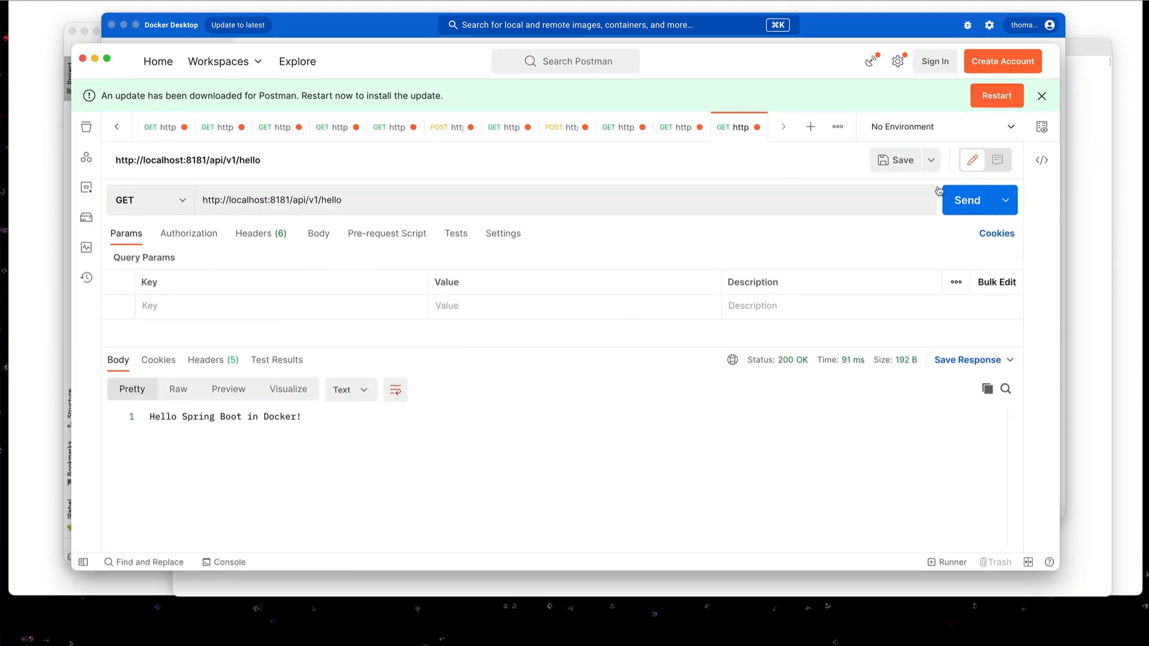
Step: Send GET localhost:8181/api/v1/hello, getting 200 OK with "Hello Spring Boot in Docker!"
{"action": "left_click", "coordinate": [967, 199]}
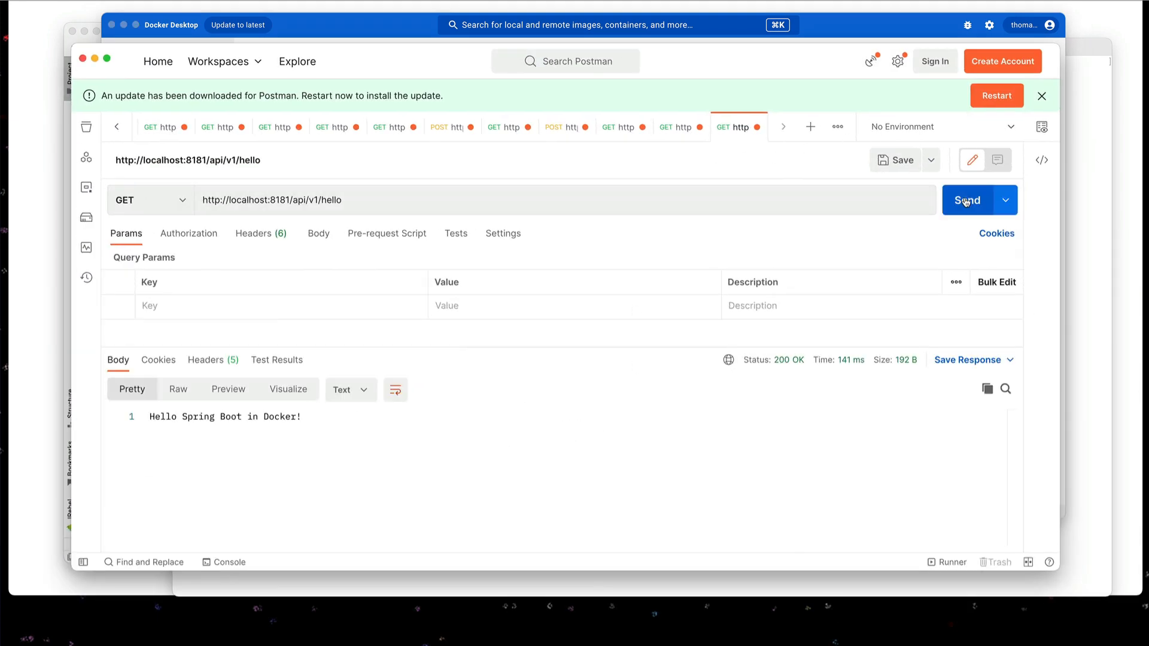
{"action": "mouse_move", "coordinate": [359, 5]}
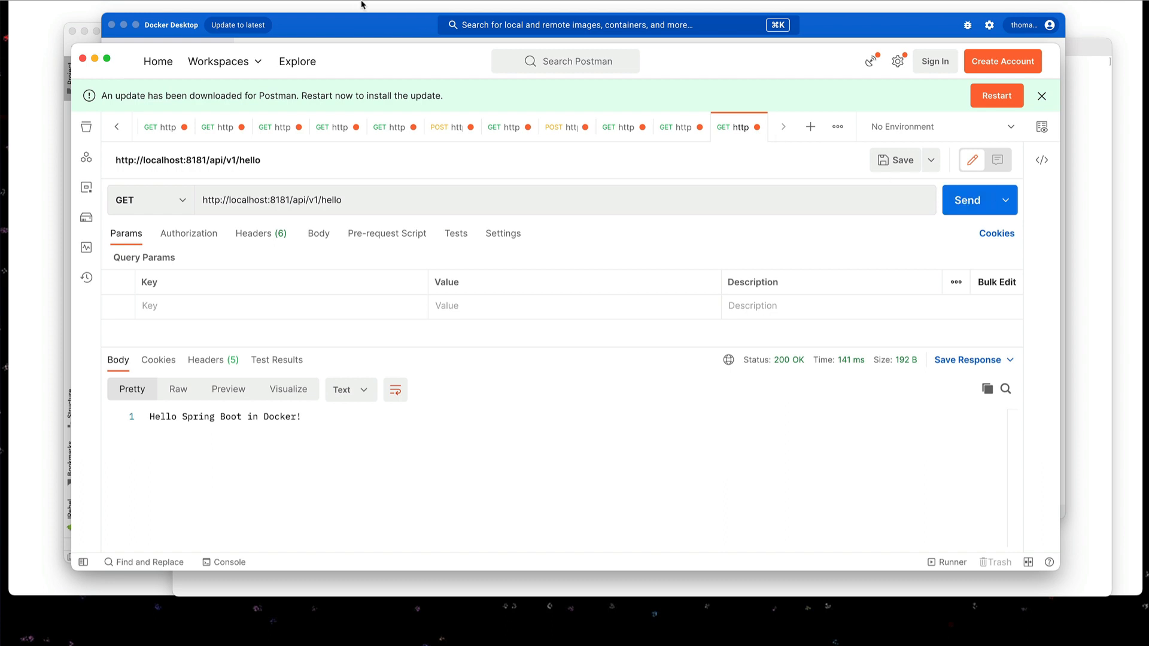